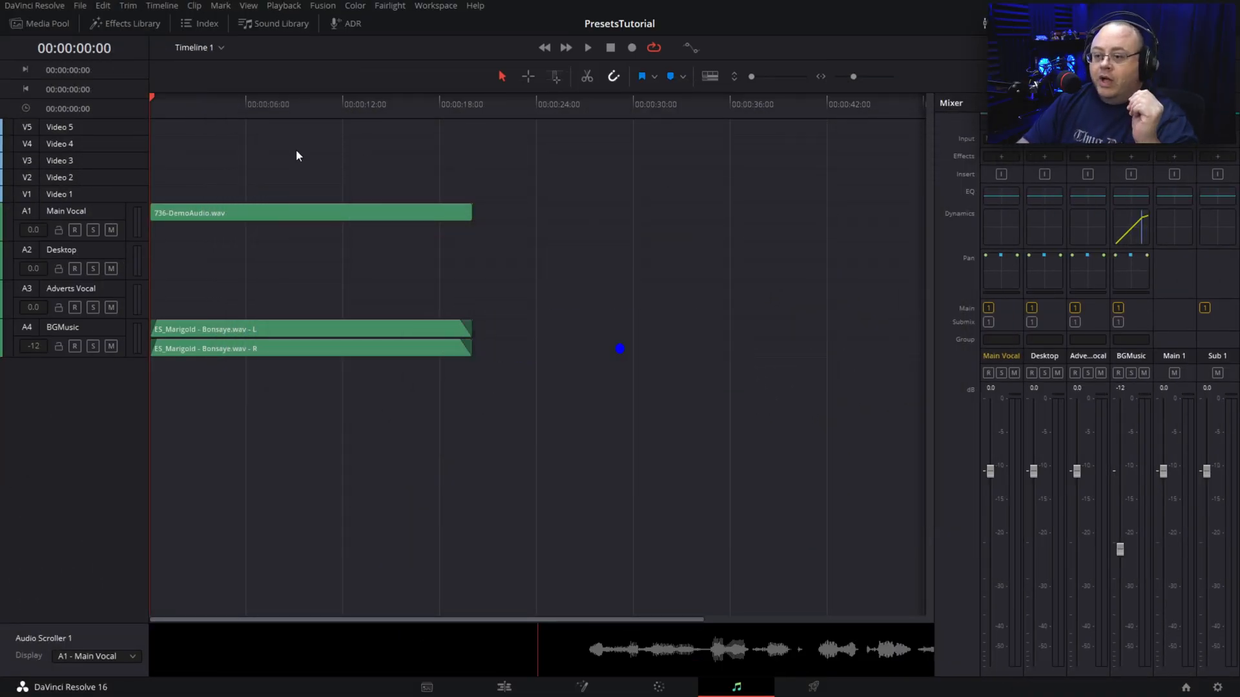
pyautogui.moveTo(279, 162)
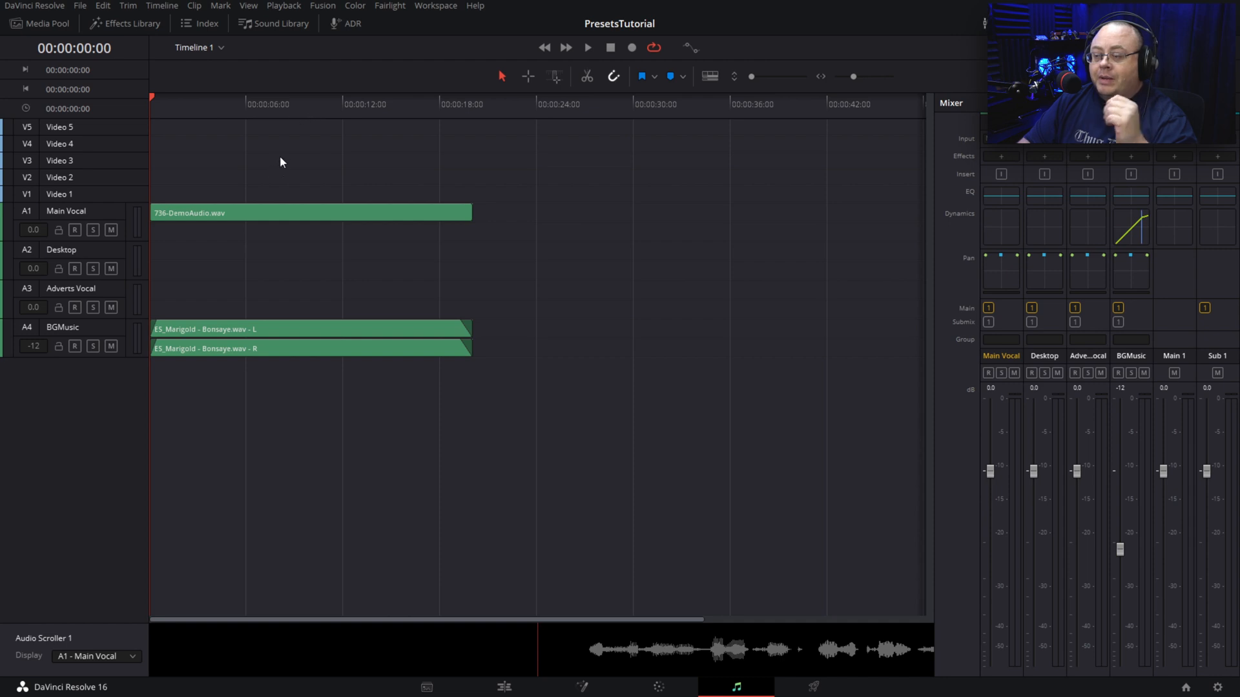
pyautogui.moveTo(674, 563)
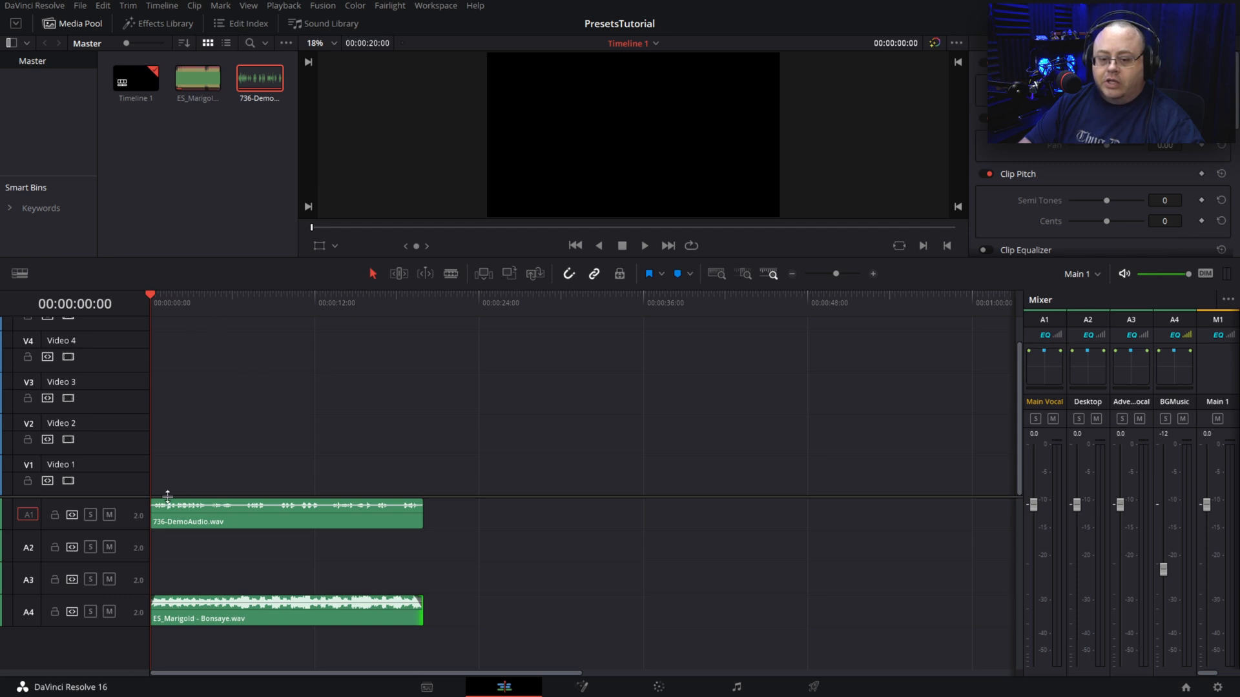
# Step: Mute the BGMusic track and audition the Main Vocal clip playing on its own
pyautogui.click(110, 612)
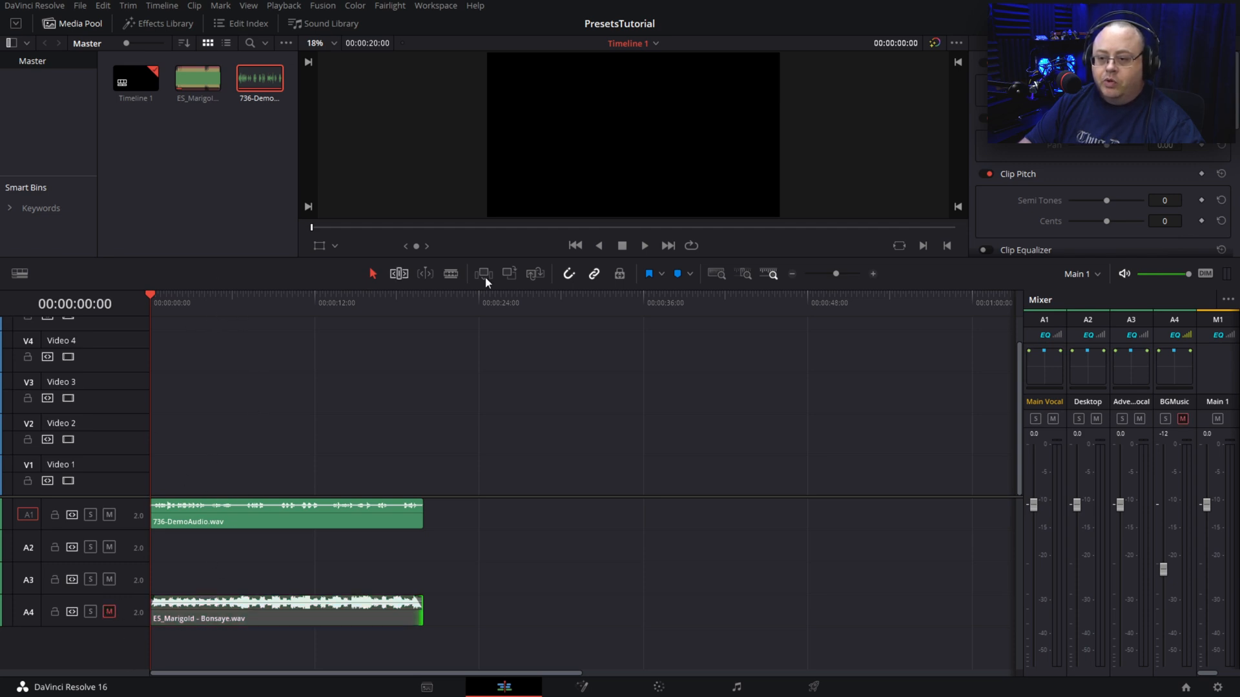
pyautogui.click(643, 246)
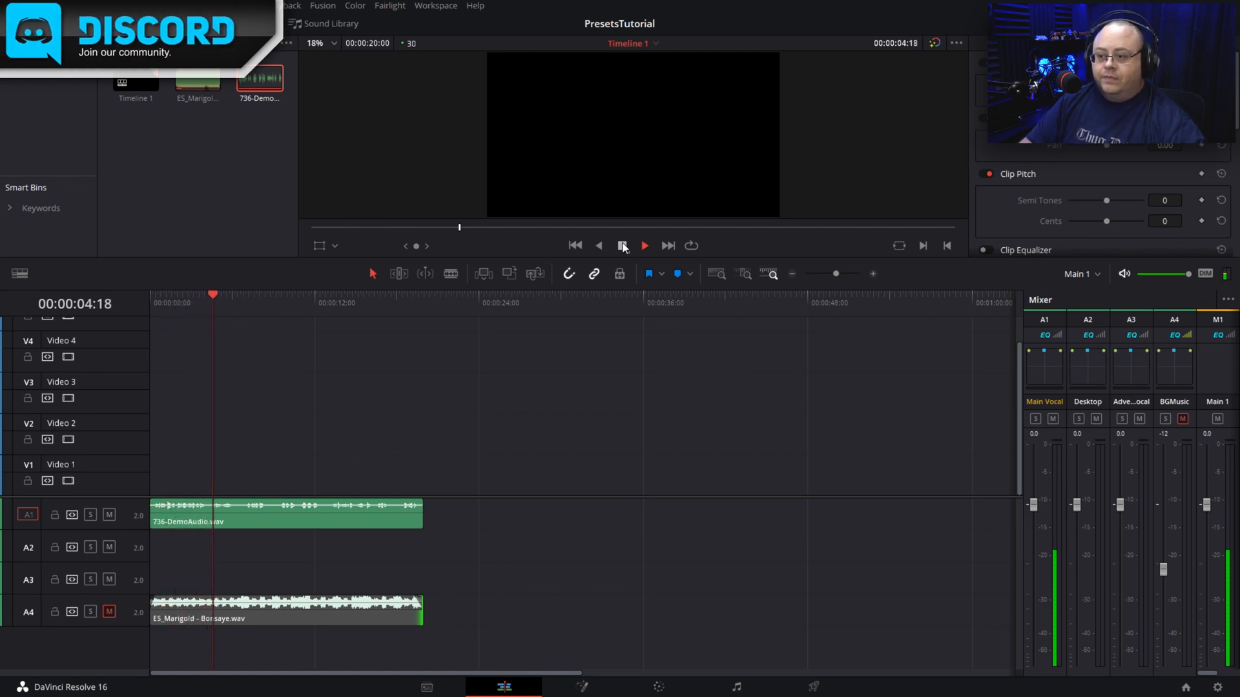
pyautogui.click(621, 246)
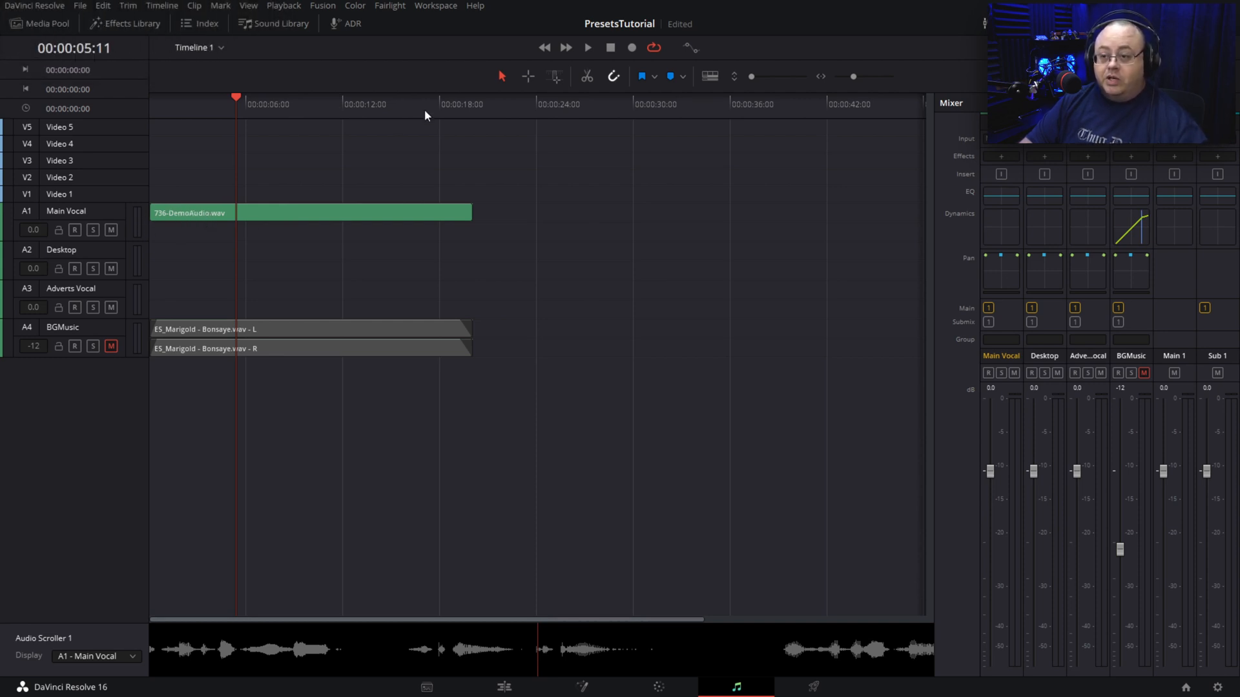
pyautogui.click(587, 47)
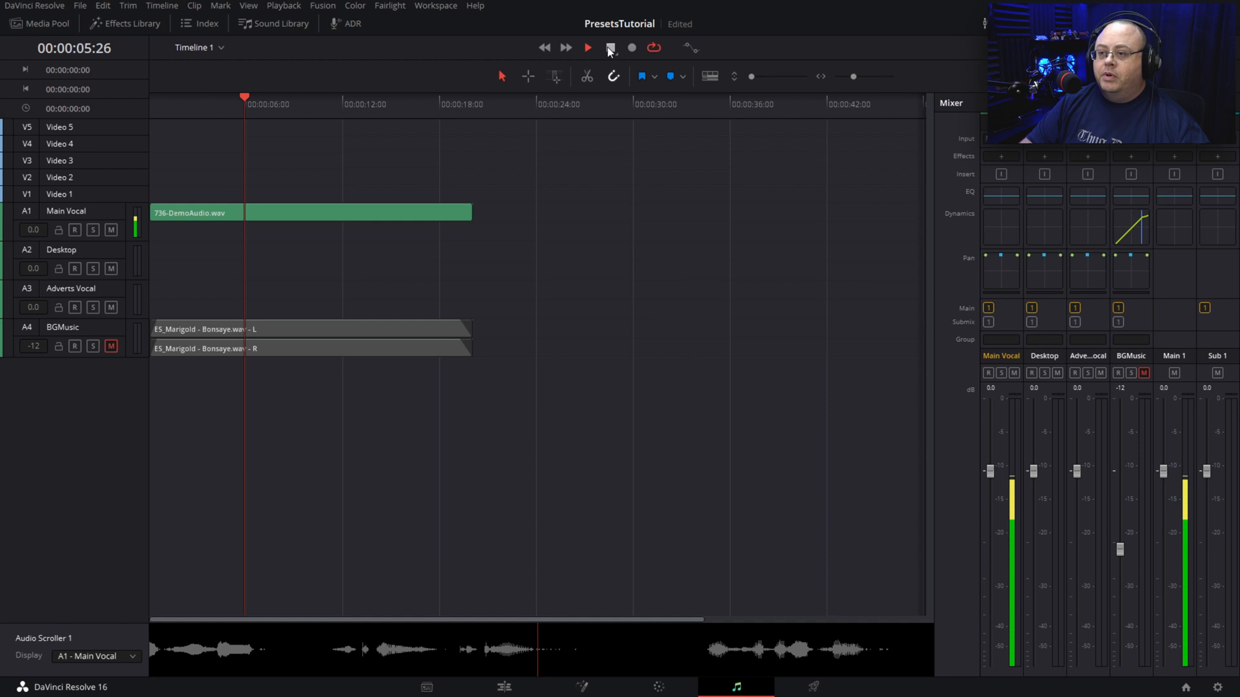
pyautogui.click(609, 47)
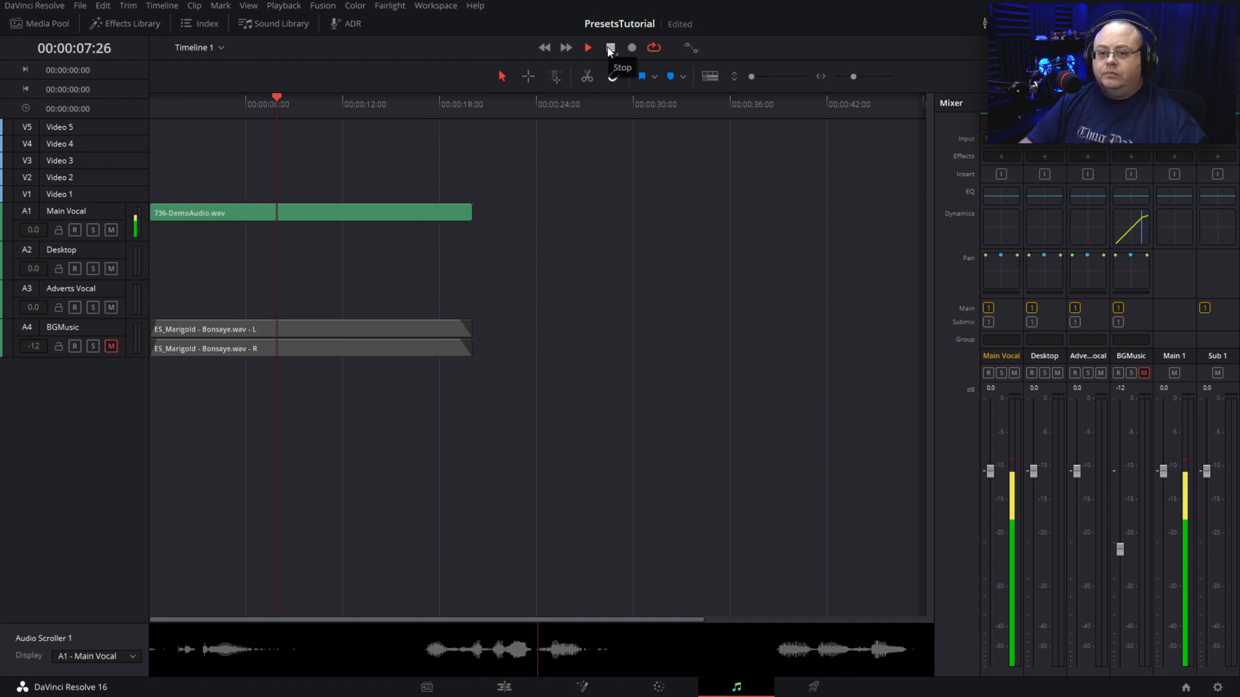
pyautogui.click(587, 47)
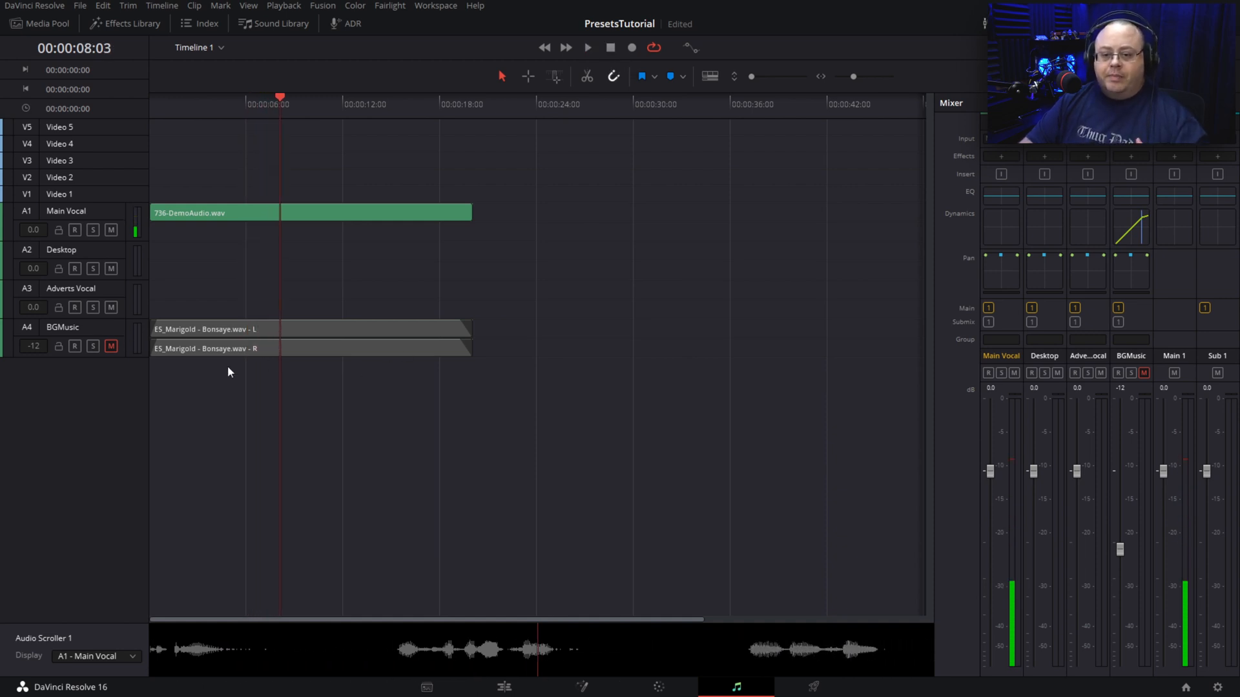
pyautogui.moveTo(156, 344)
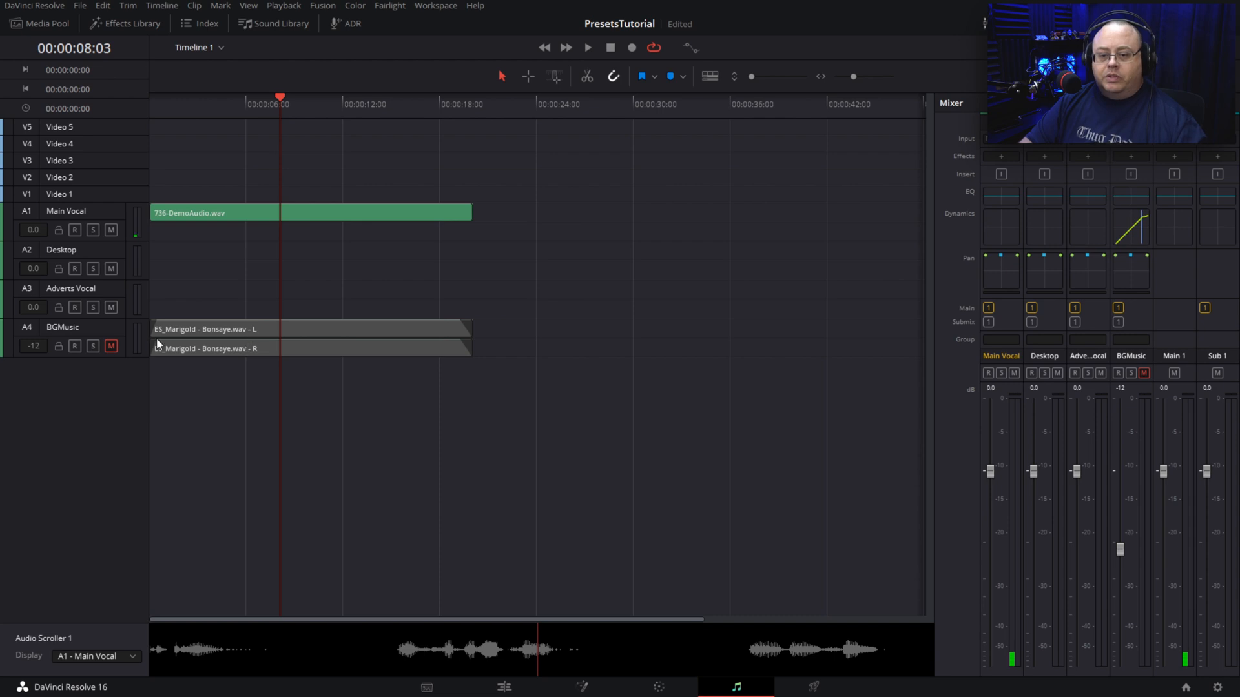
pyautogui.click(316, 338)
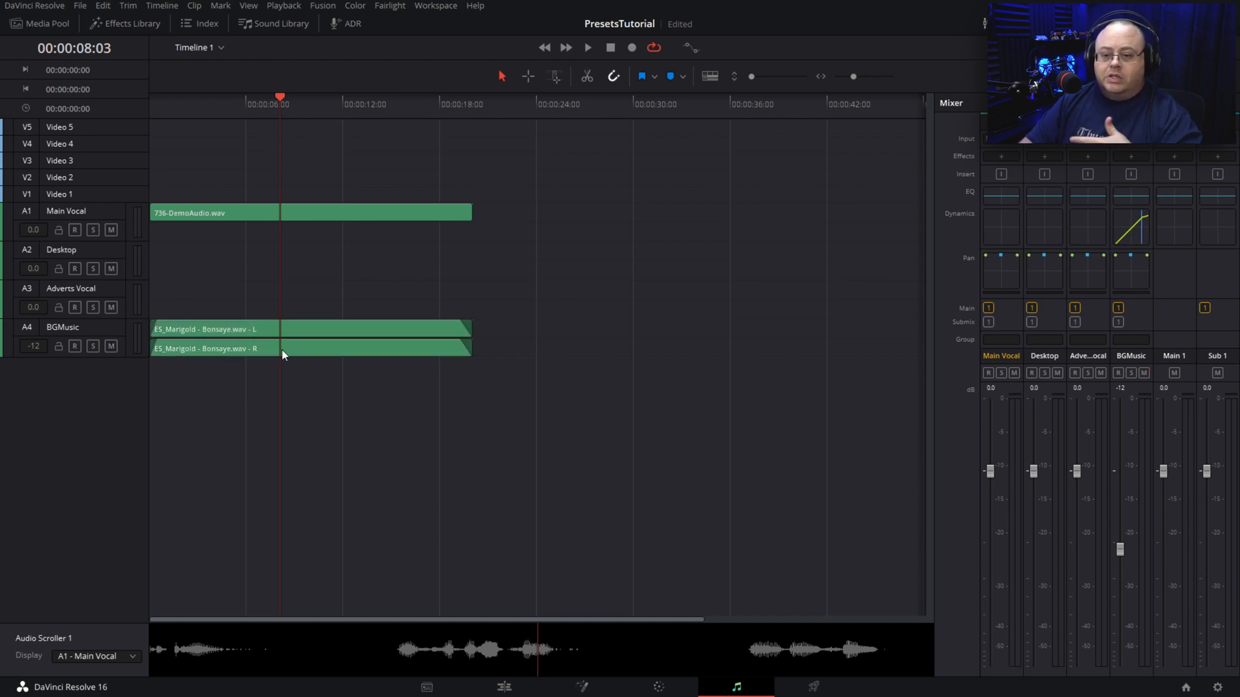
pyautogui.moveTo(253, 246)
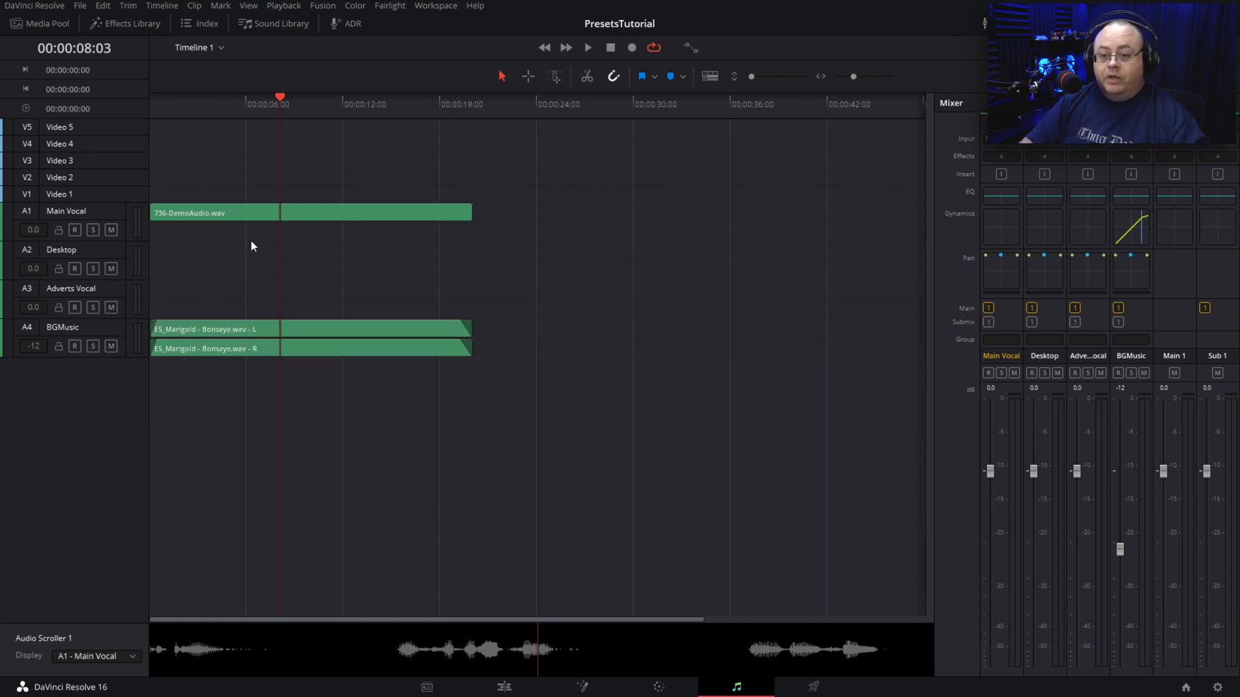
pyautogui.click(110, 229)
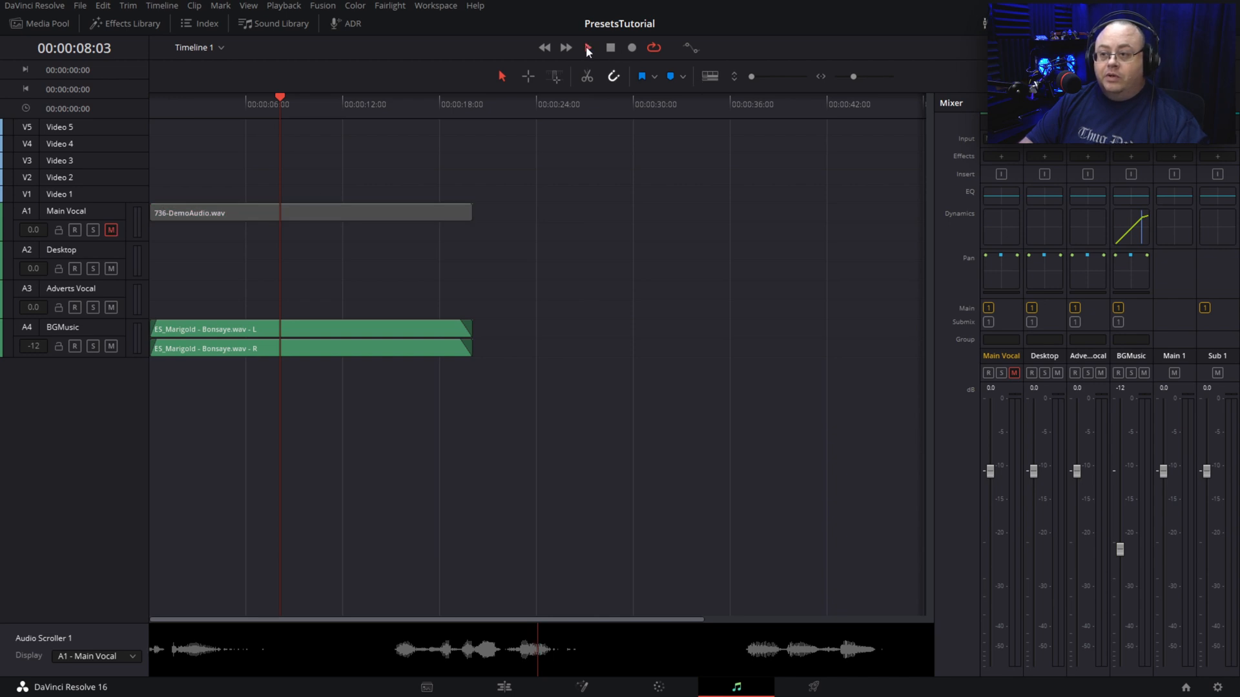
pyautogui.click(586, 47)
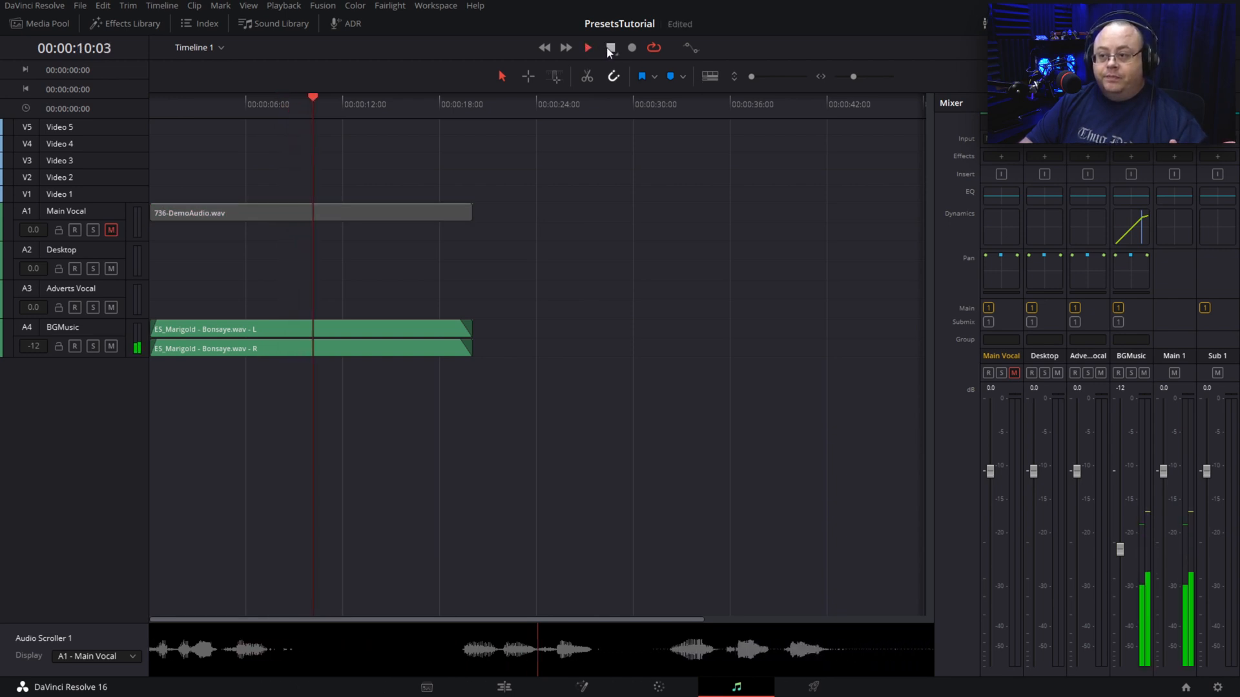
pyautogui.click(609, 47)
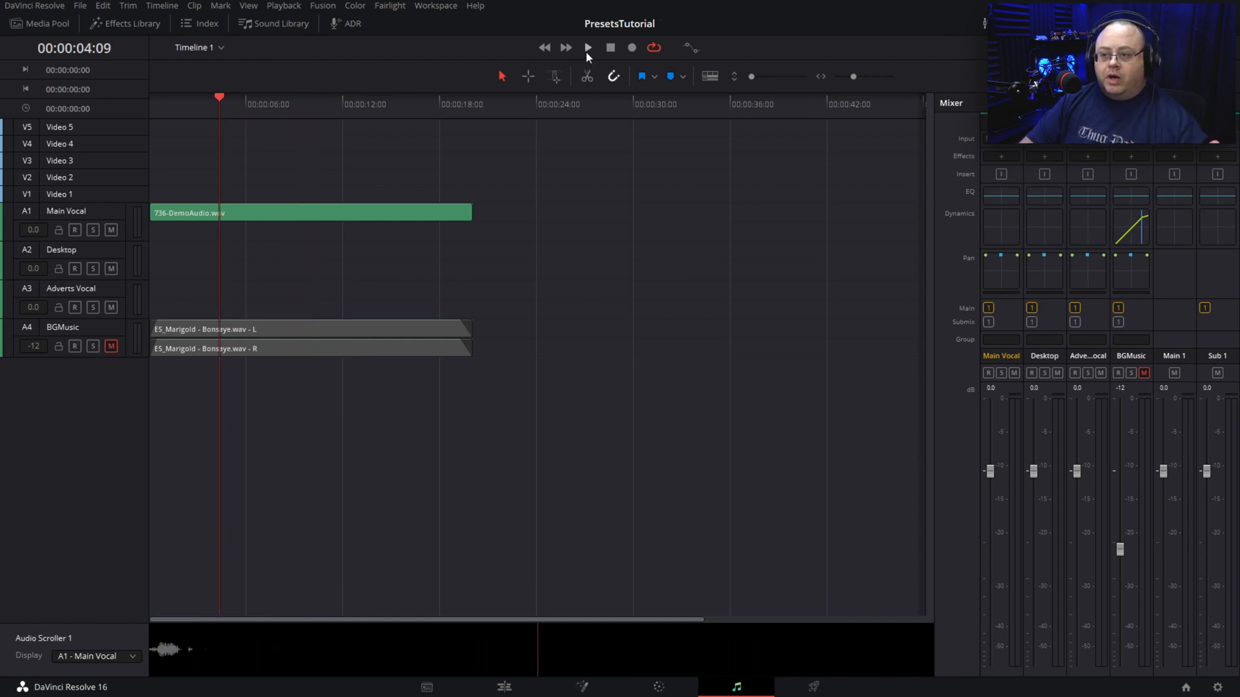
pyautogui.moveTo(588, 47)
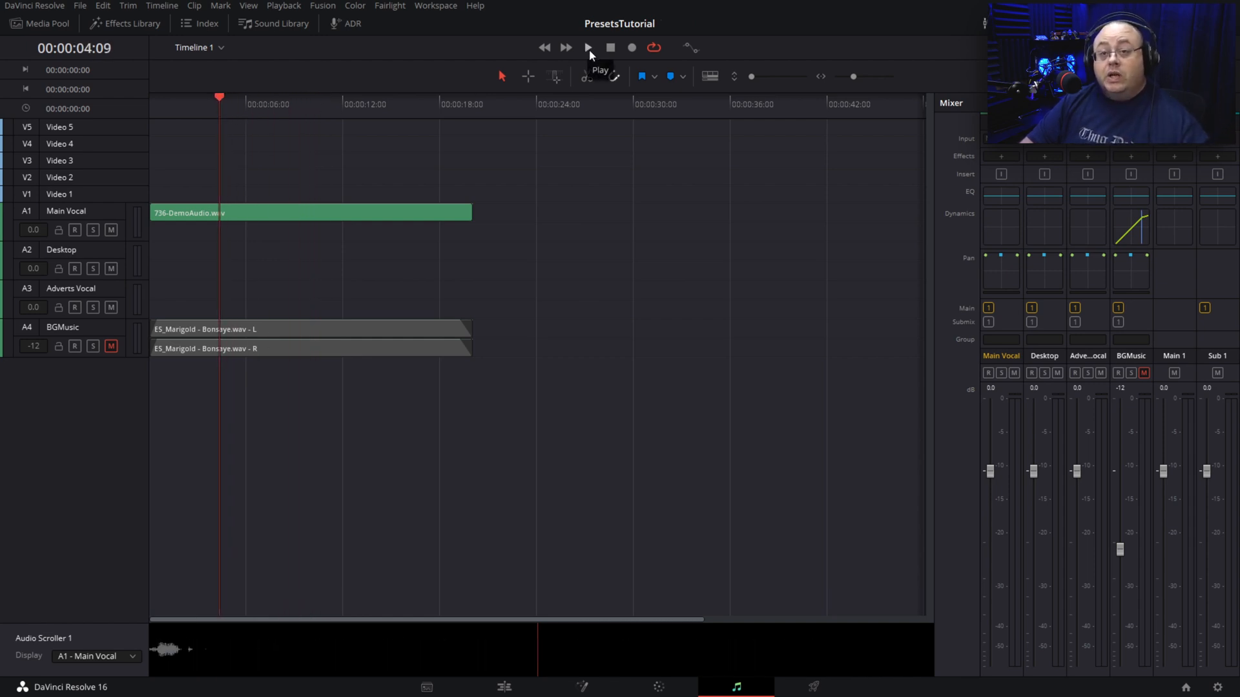
pyautogui.click(588, 47)
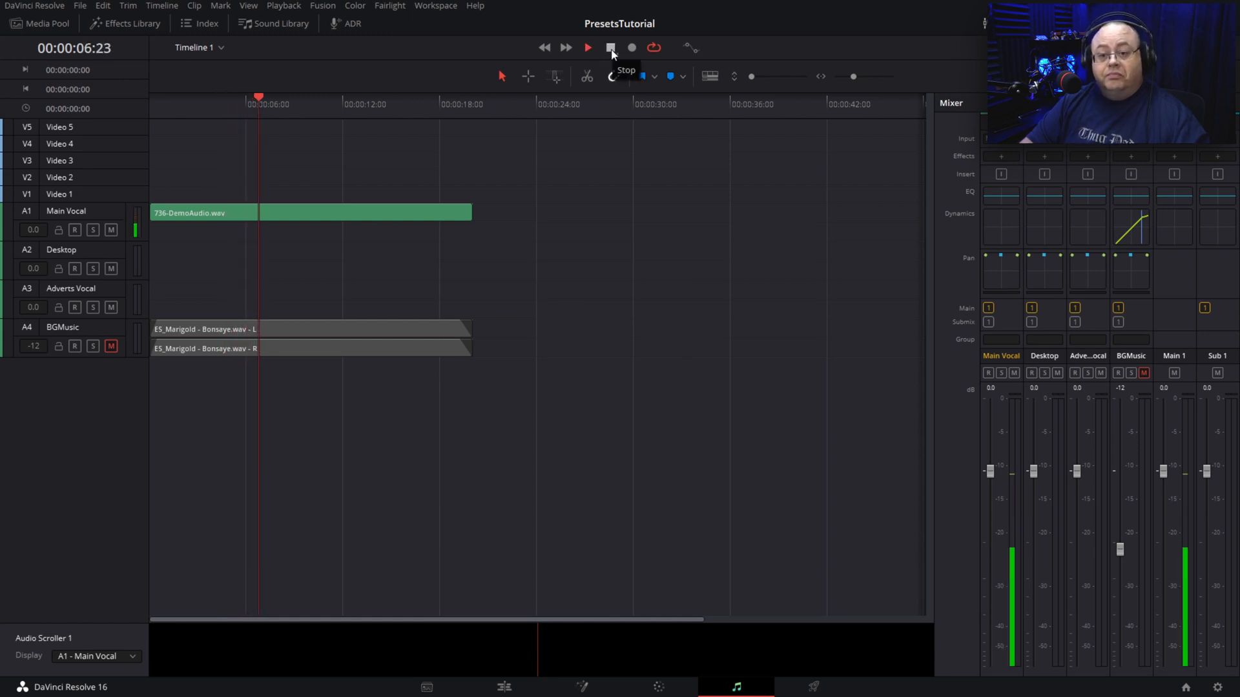
pyautogui.click(588, 47)
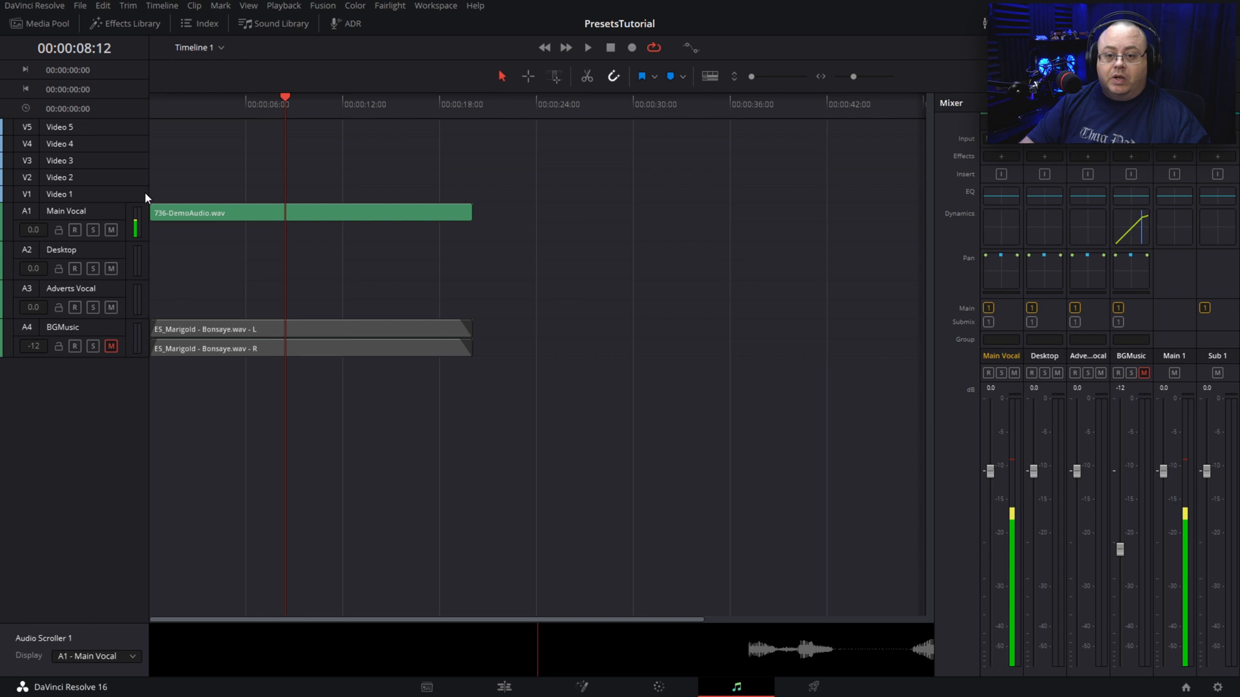
# Step: Change the Main Vocal track type to Mono from its header menu
pyautogui.rightClick(67, 211)
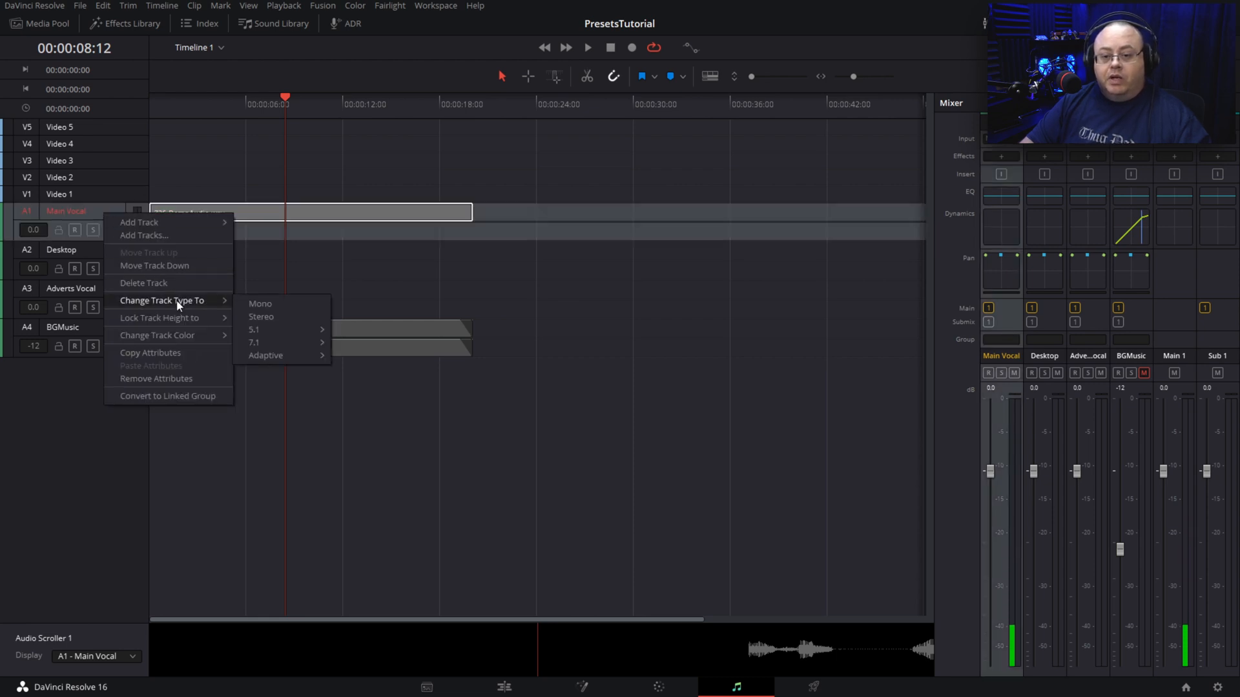
pyautogui.click(260, 304)
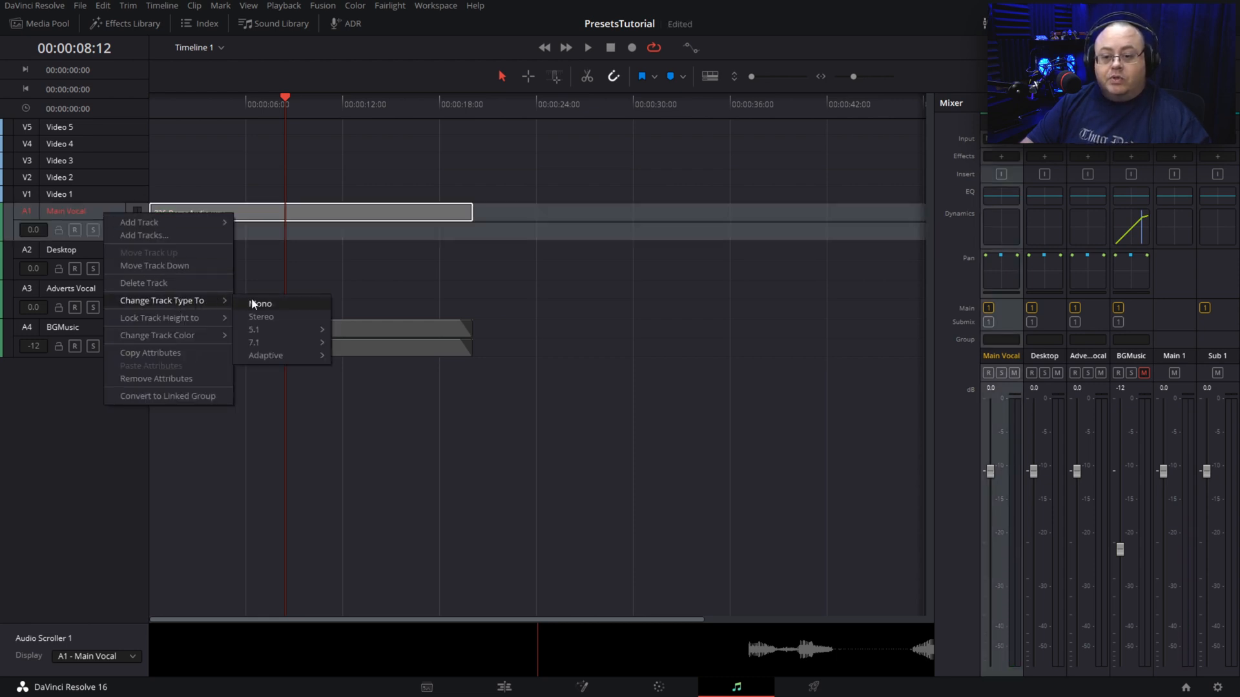
pyautogui.click(447, 155)
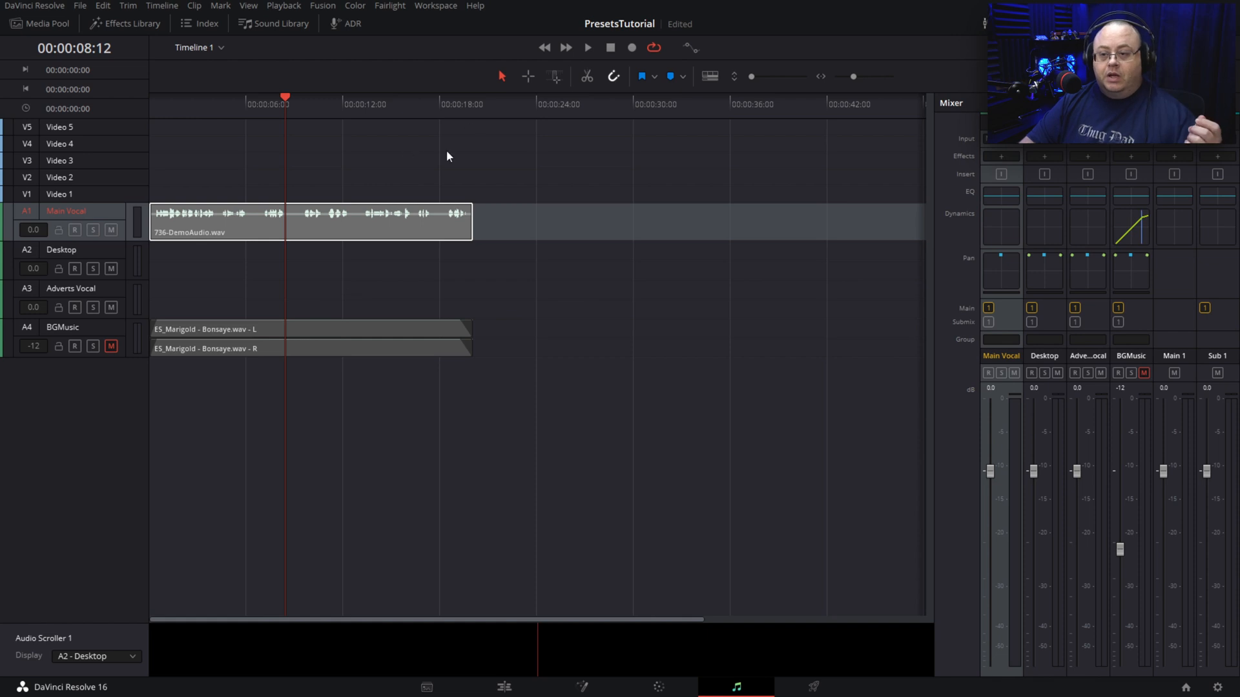
# Step: Play back the now-mono vocal against the compressed music, then stop
pyautogui.click(587, 47)
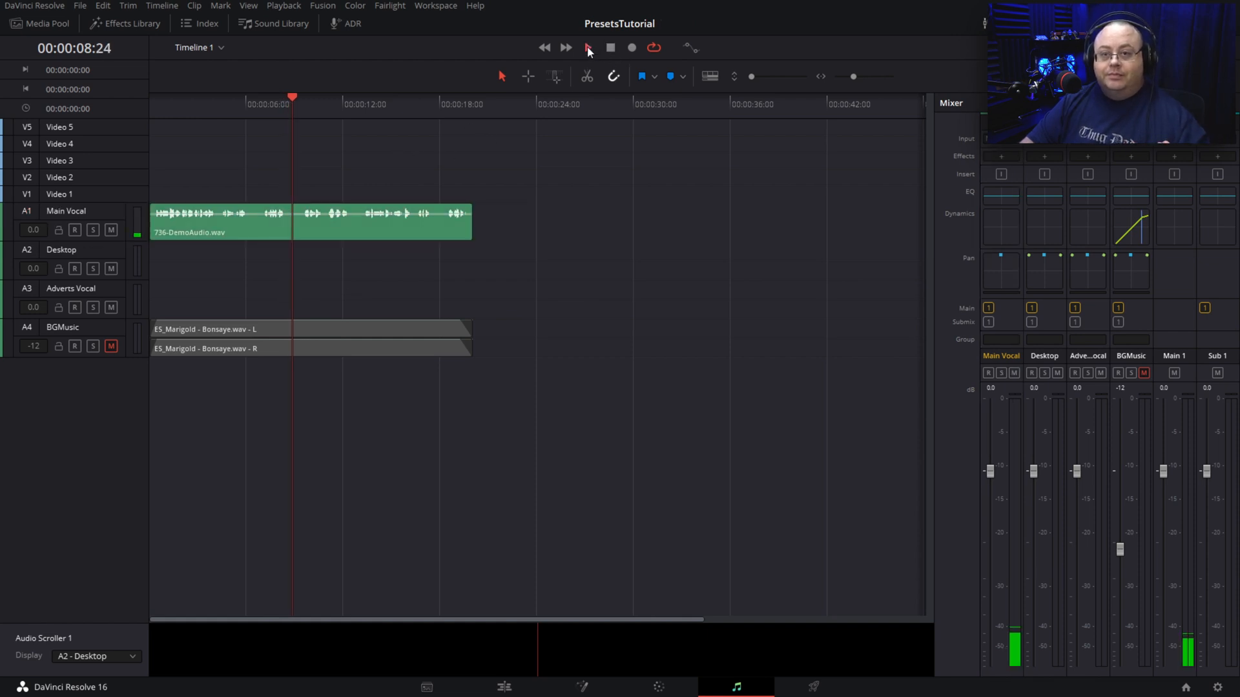
pyautogui.click(588, 48)
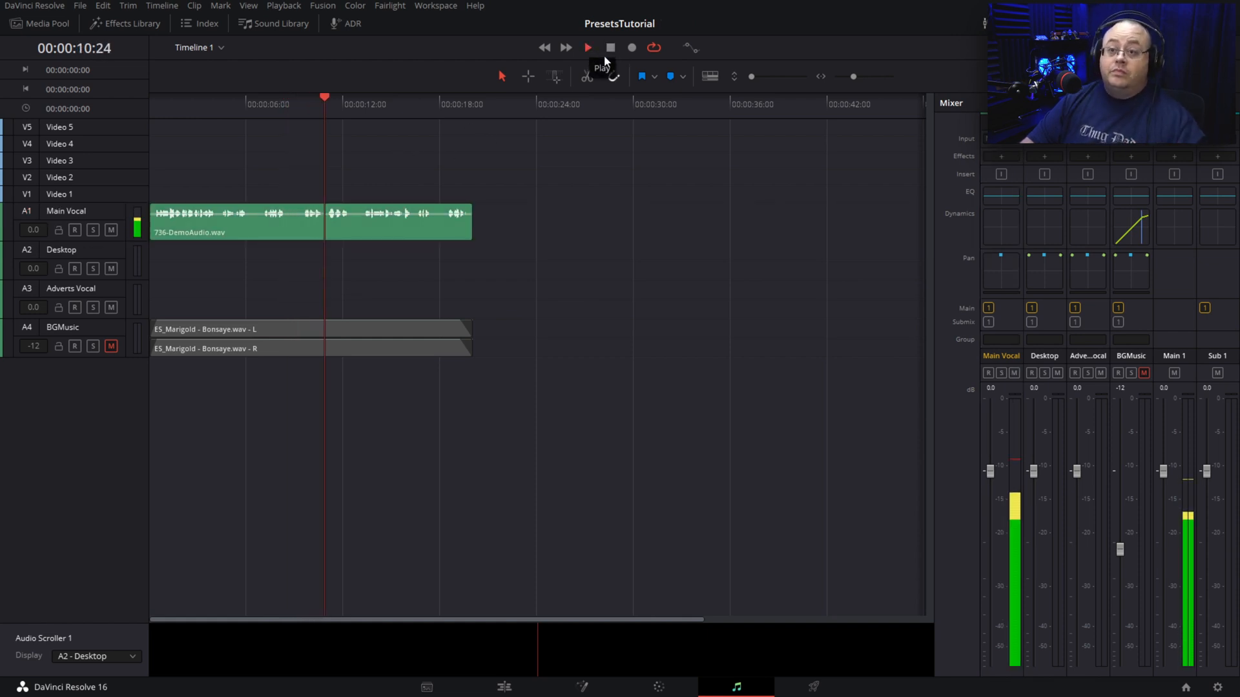
pyautogui.click(609, 47)
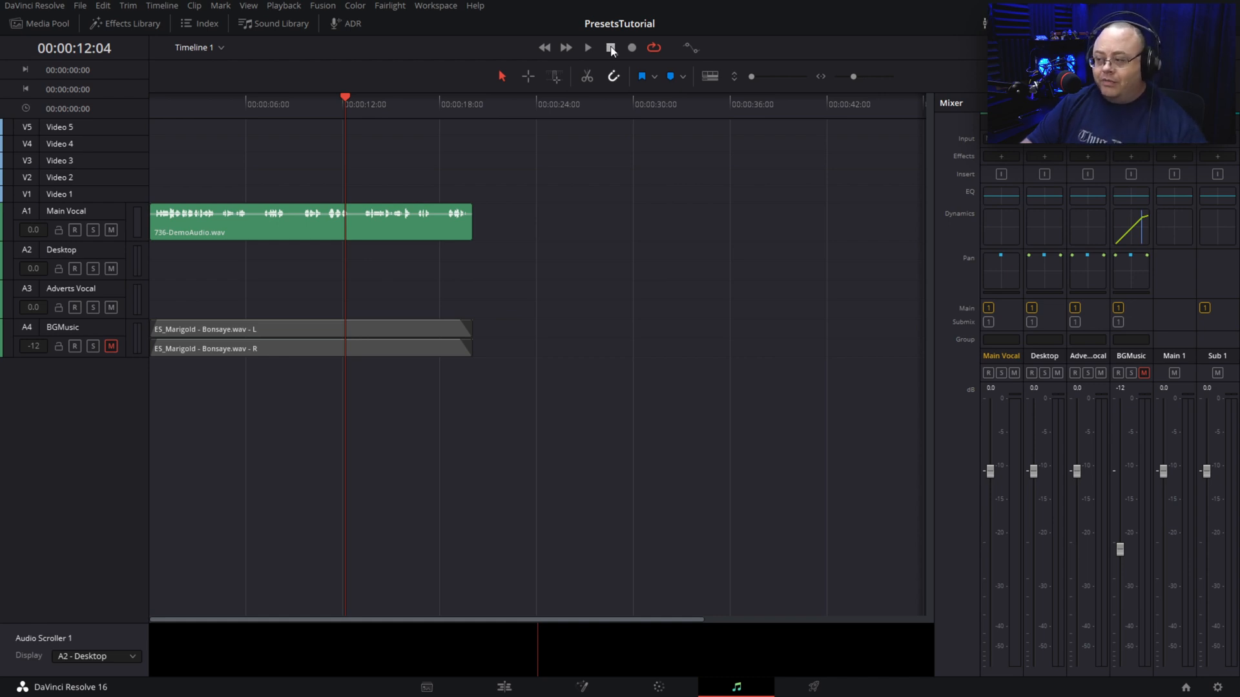
pyautogui.click(587, 47)
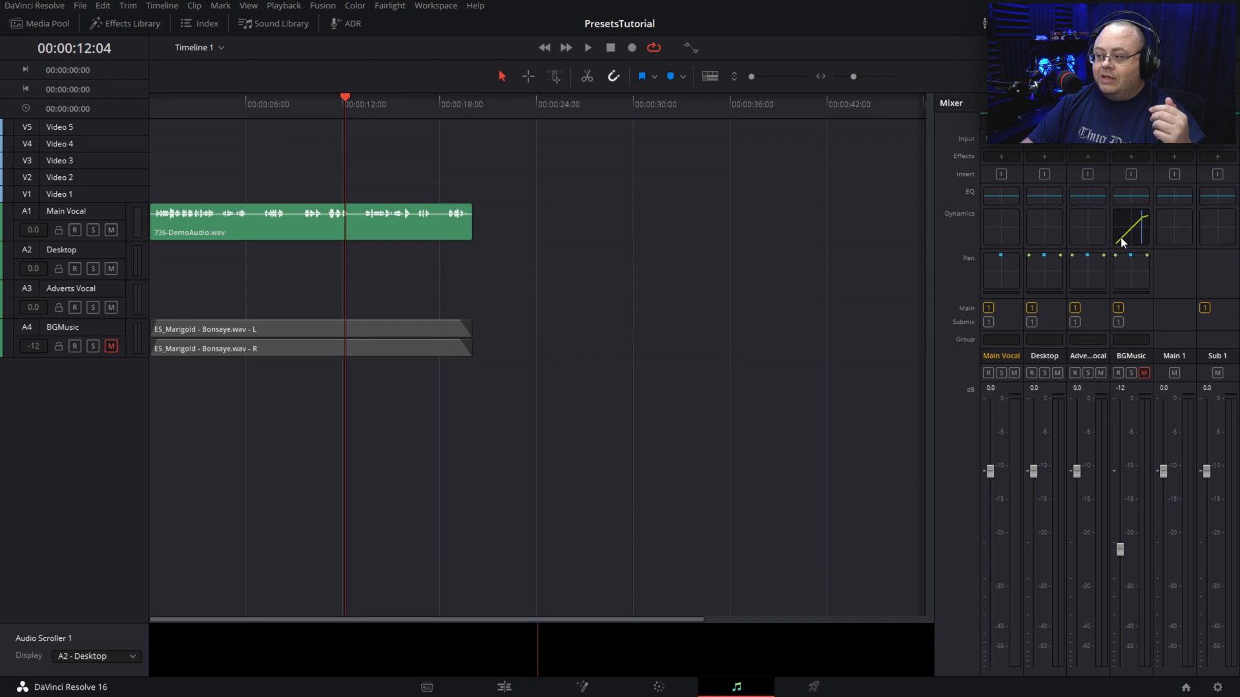
pyautogui.moveTo(680, 263)
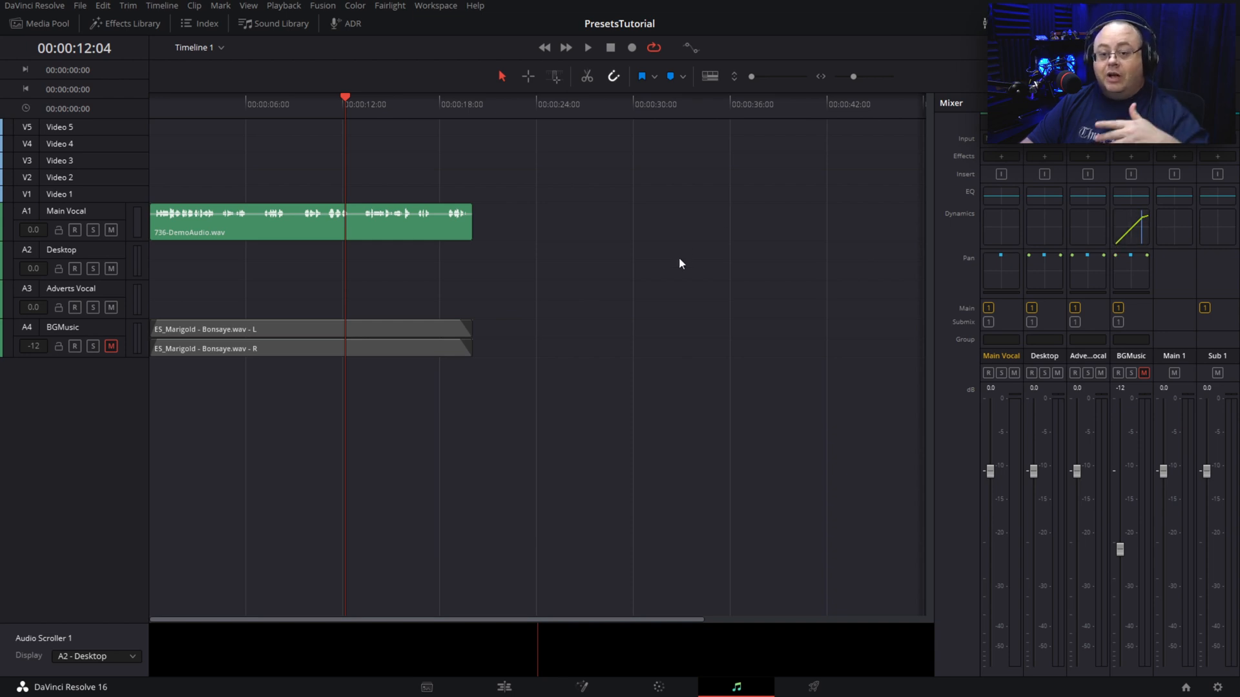
pyautogui.moveTo(666, 275)
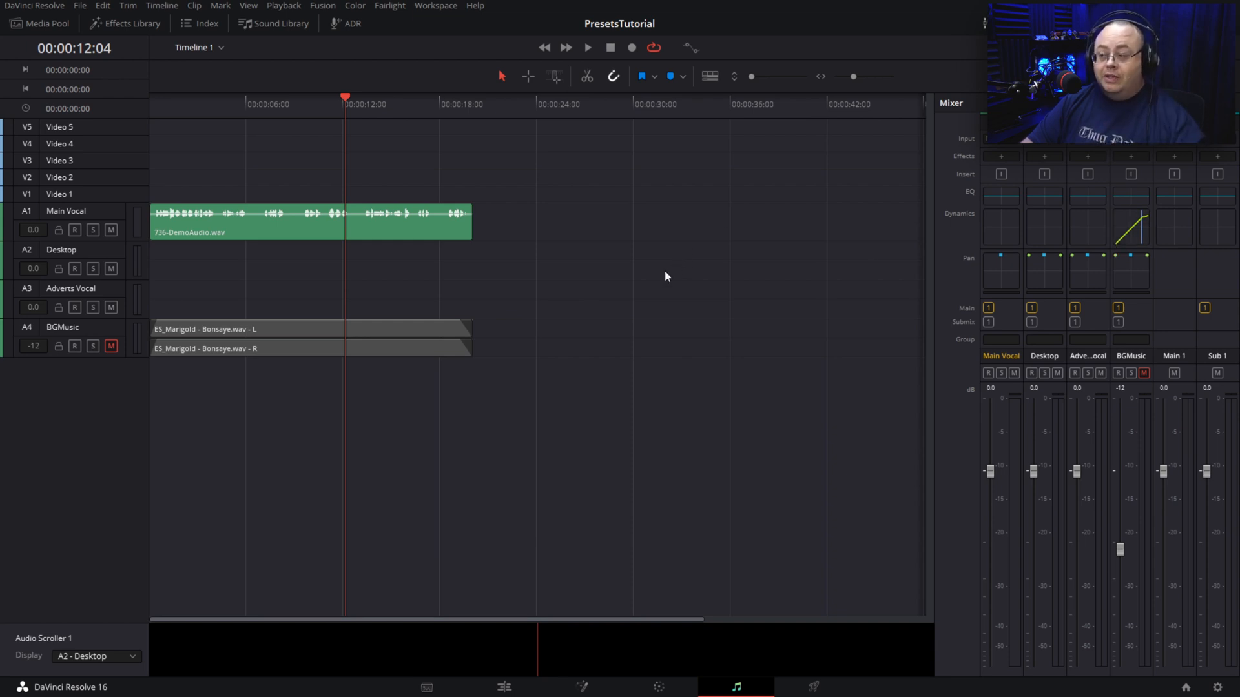
pyautogui.moveTo(1089, 277)
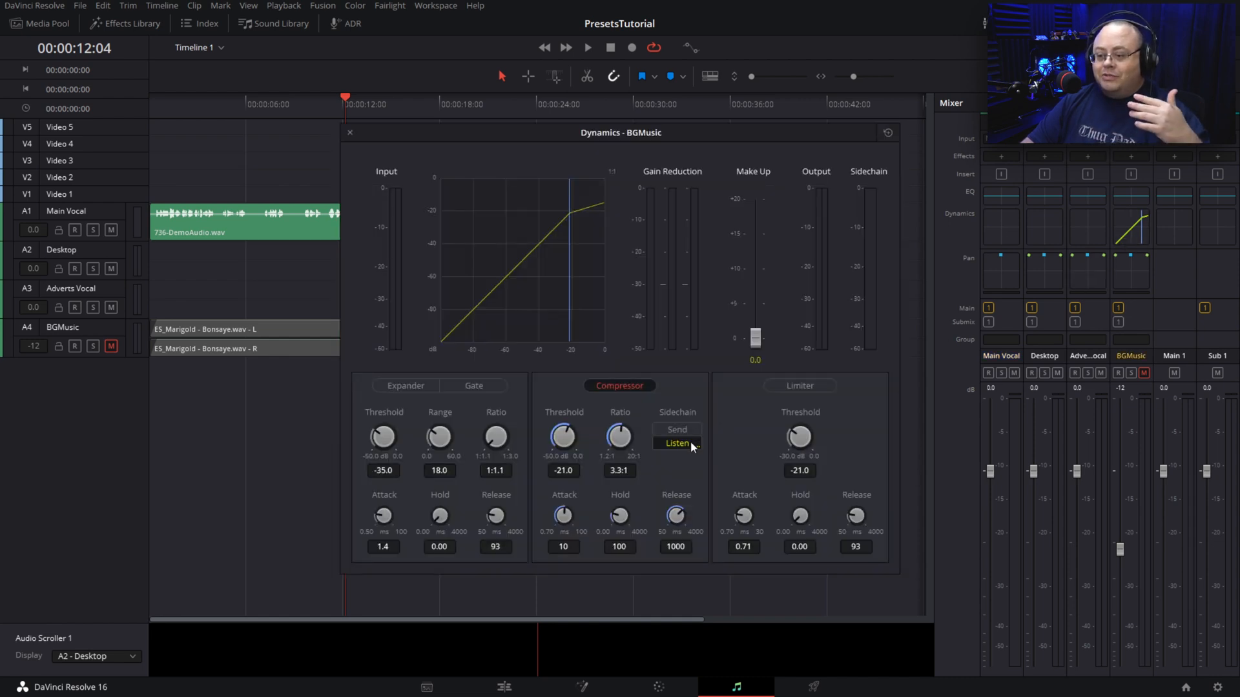
pyautogui.moveTo(592, 397)
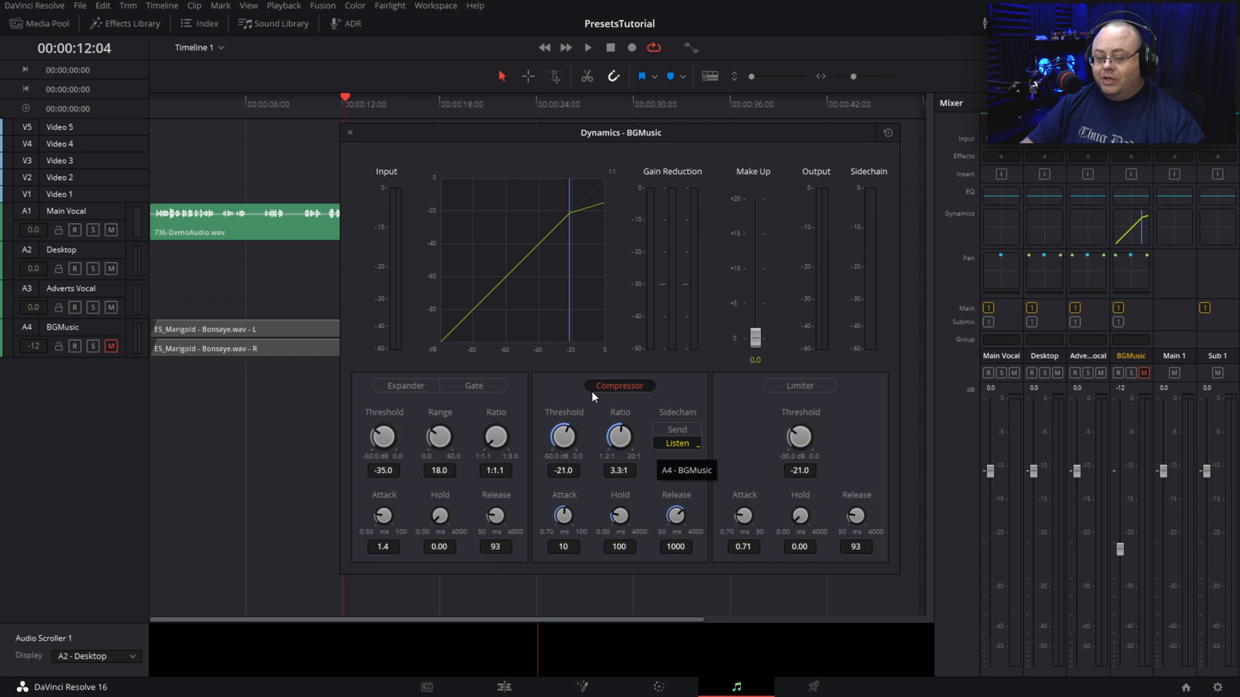
pyautogui.moveTo(526, 118)
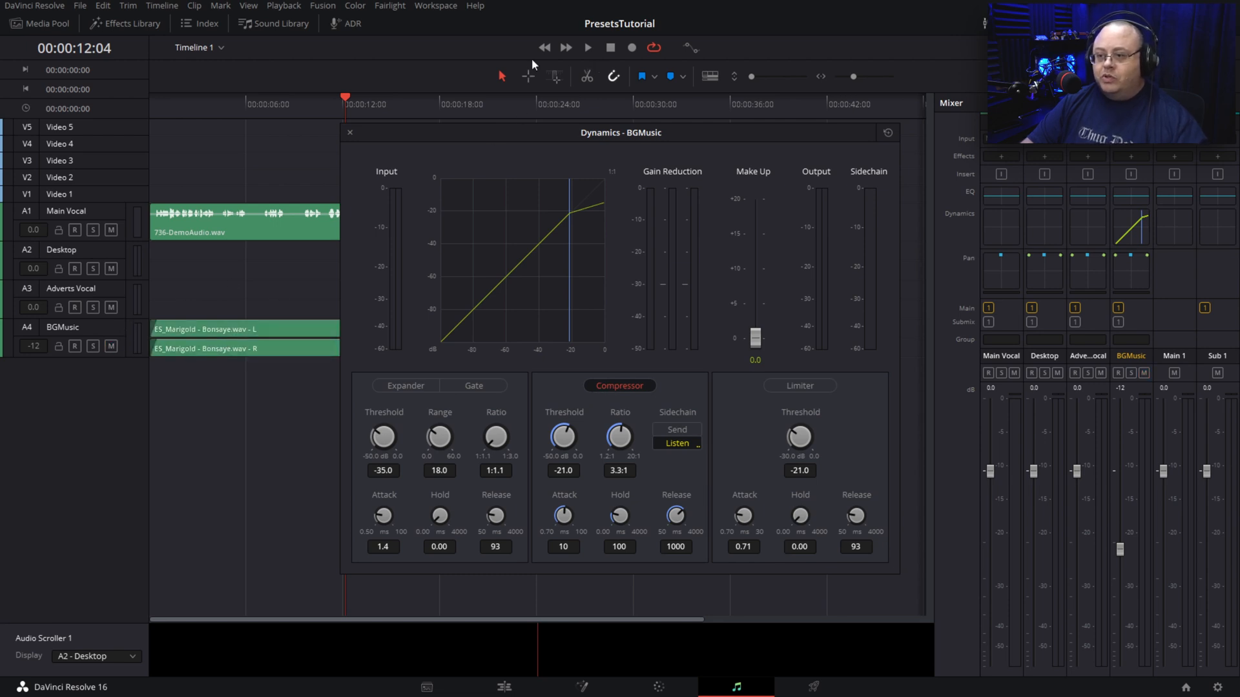
# Step: Audition the music ducking under the vocal with the sidechain compressor listening
pyautogui.click(585, 47)
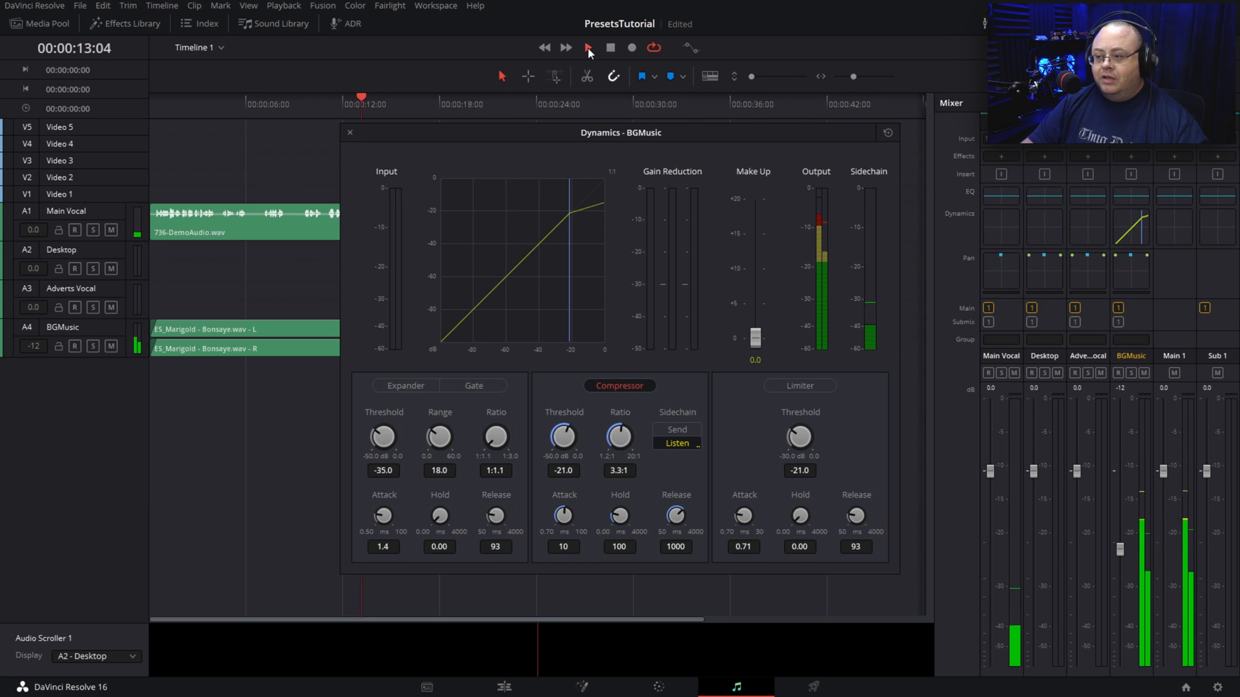
pyautogui.click(587, 47)
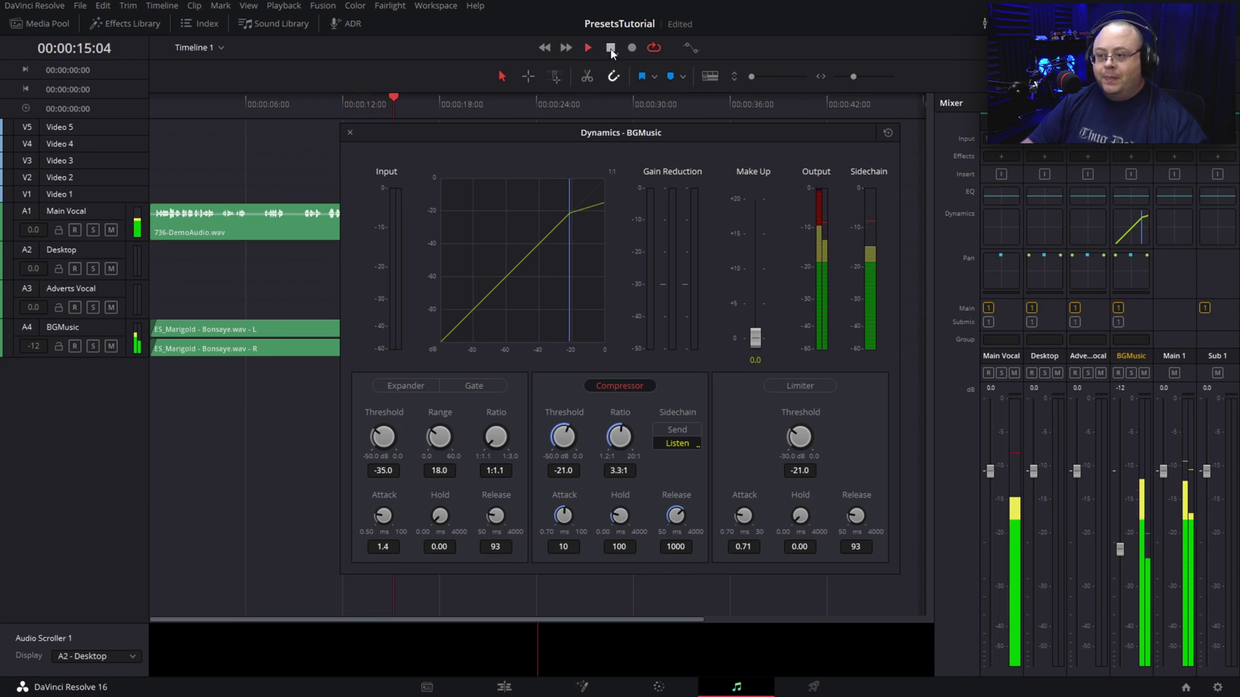
pyautogui.click(587, 47)
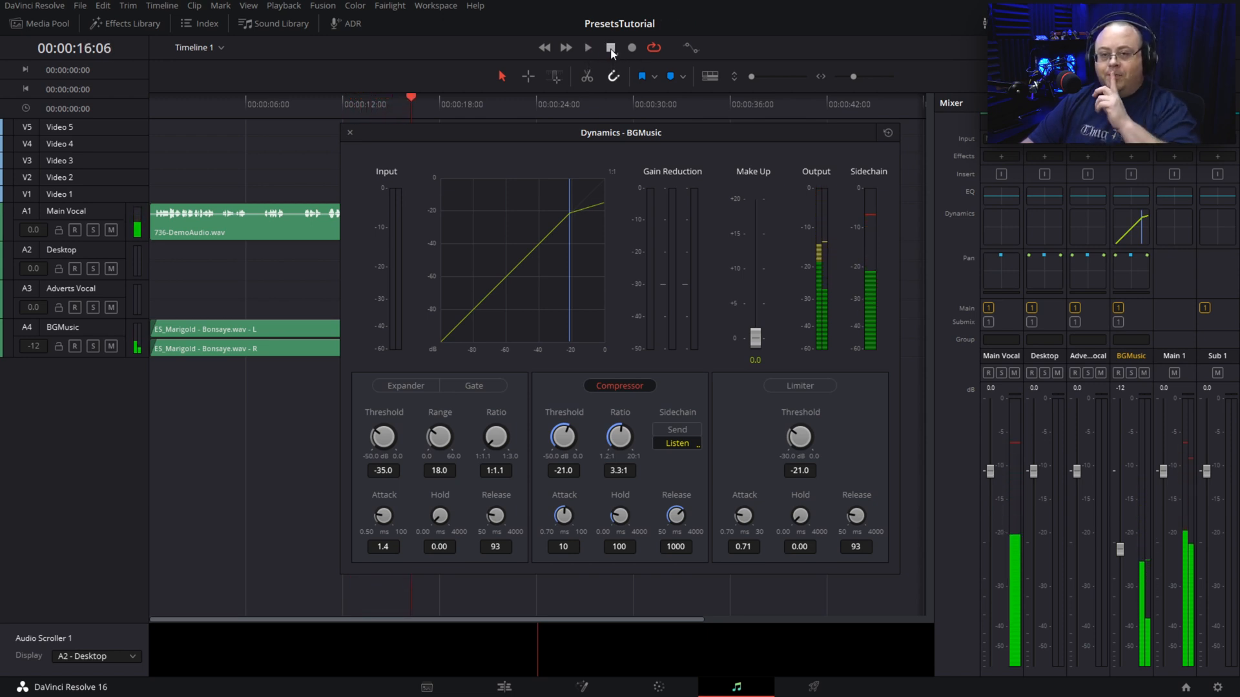
pyautogui.click(610, 47)
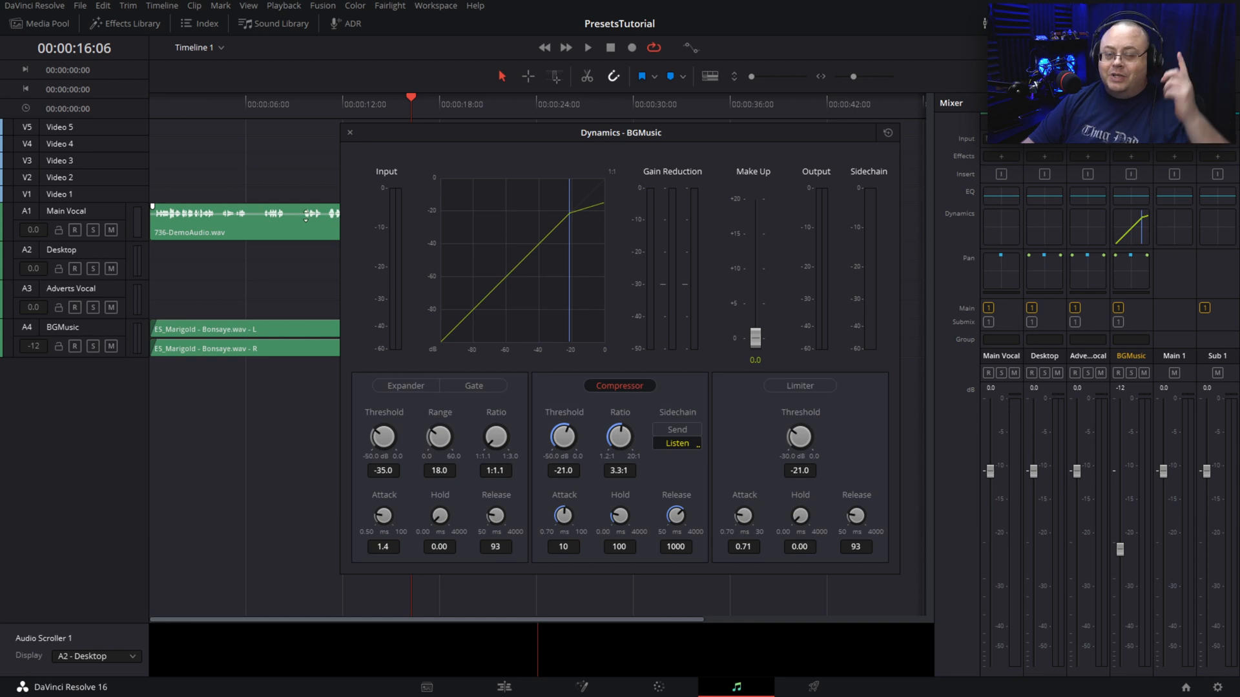
pyautogui.moveTo(322, 213)
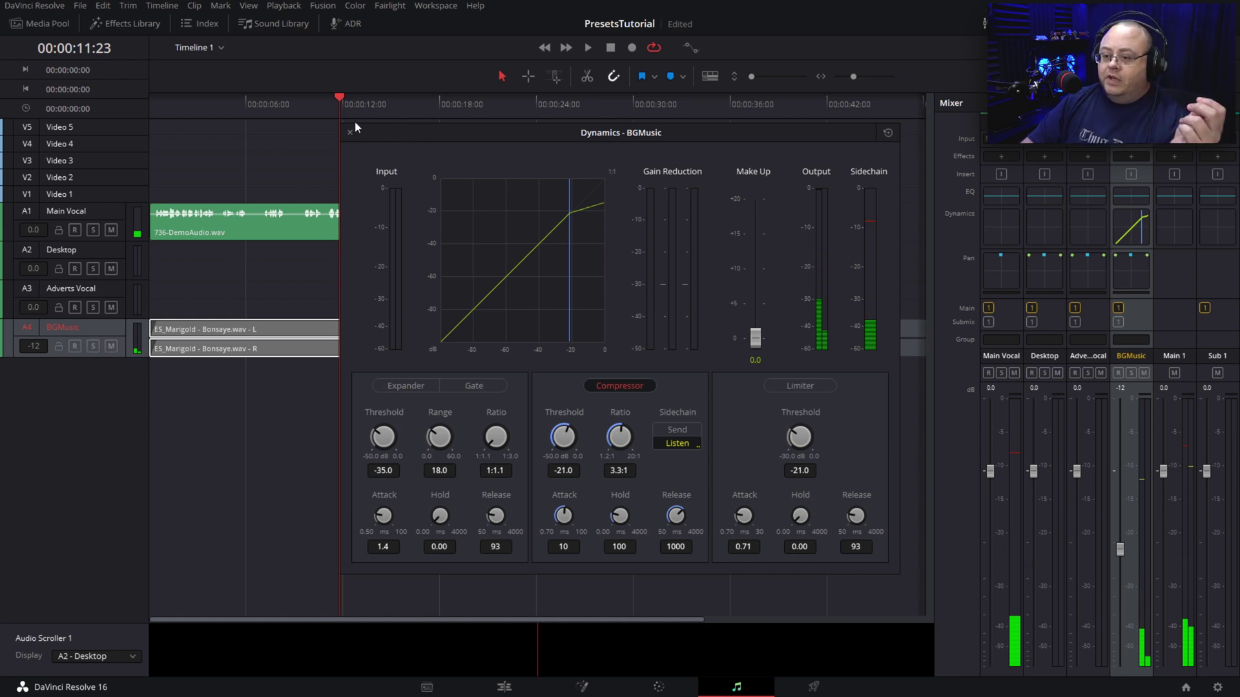
# Step: Close the BGMusic dynamics window and bring up options for the 736-DemoAudio.wav vocal clip
pyautogui.click(349, 132)
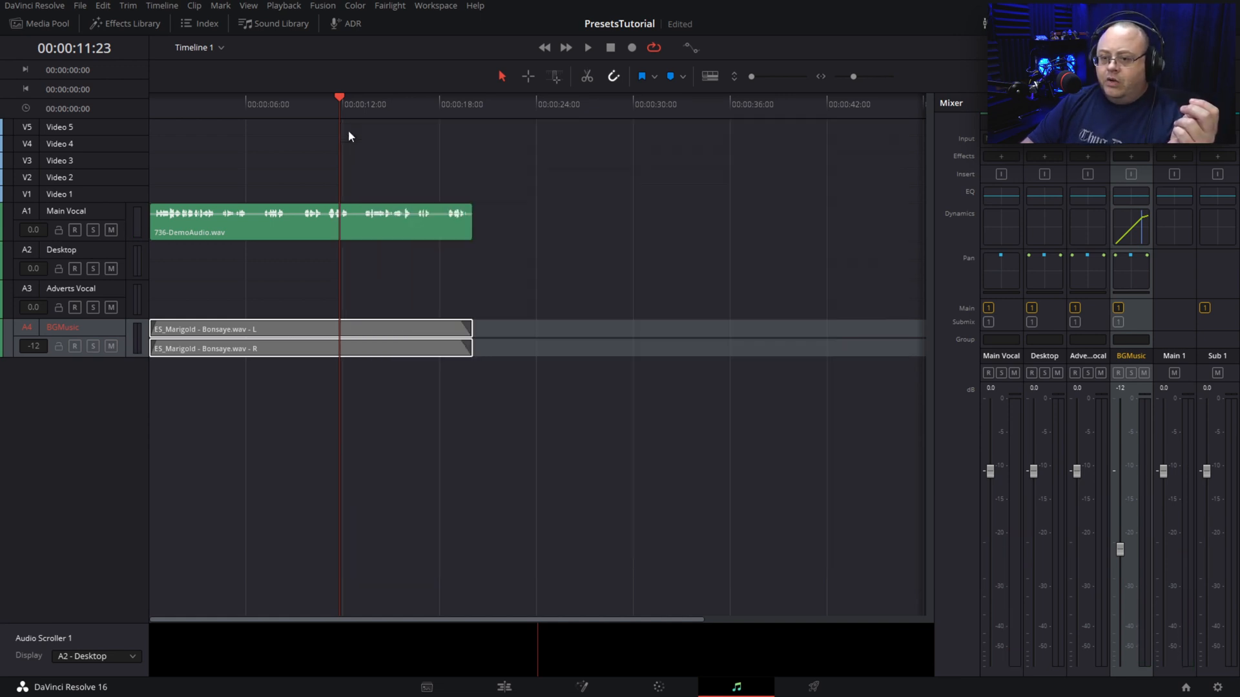
pyautogui.rightClick(99, 211)
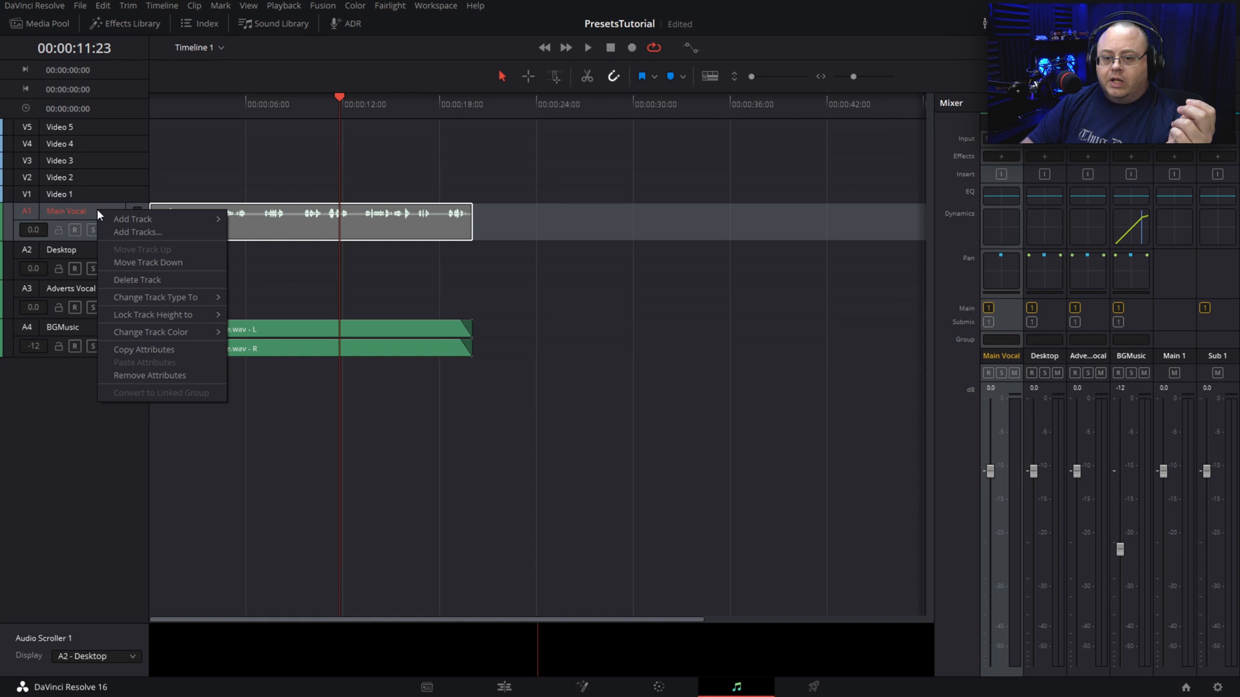
pyautogui.moveTo(184, 295)
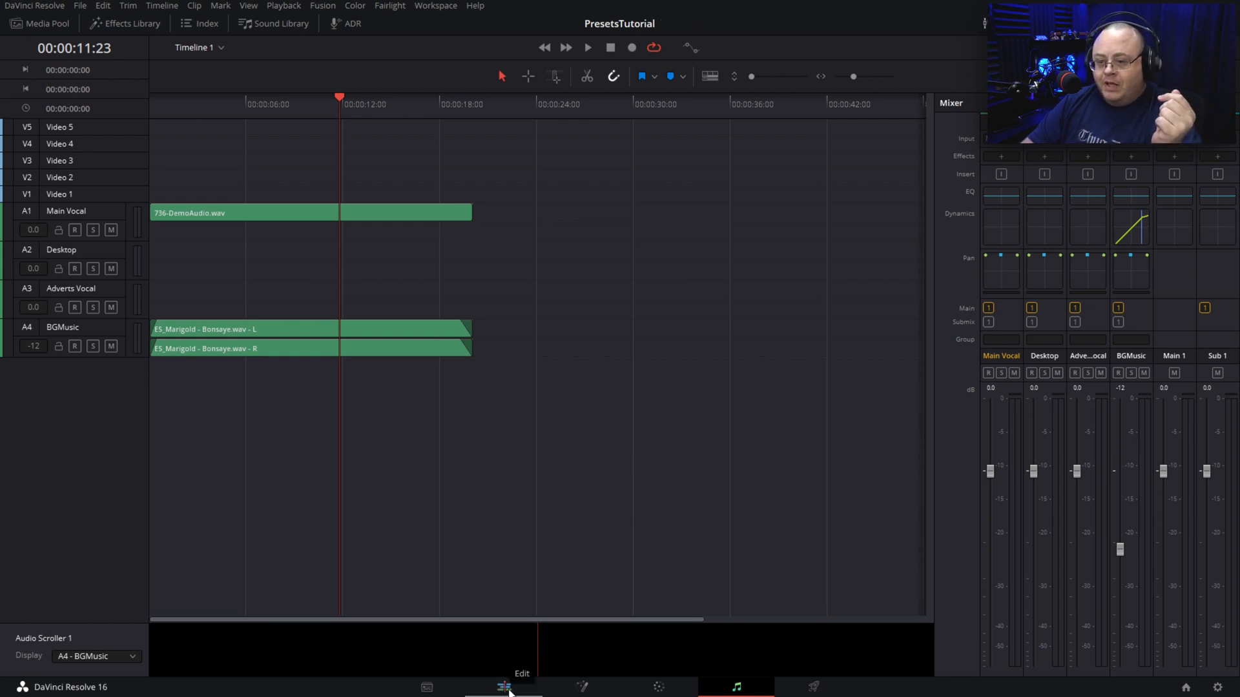
pyautogui.rightClick(221, 213)
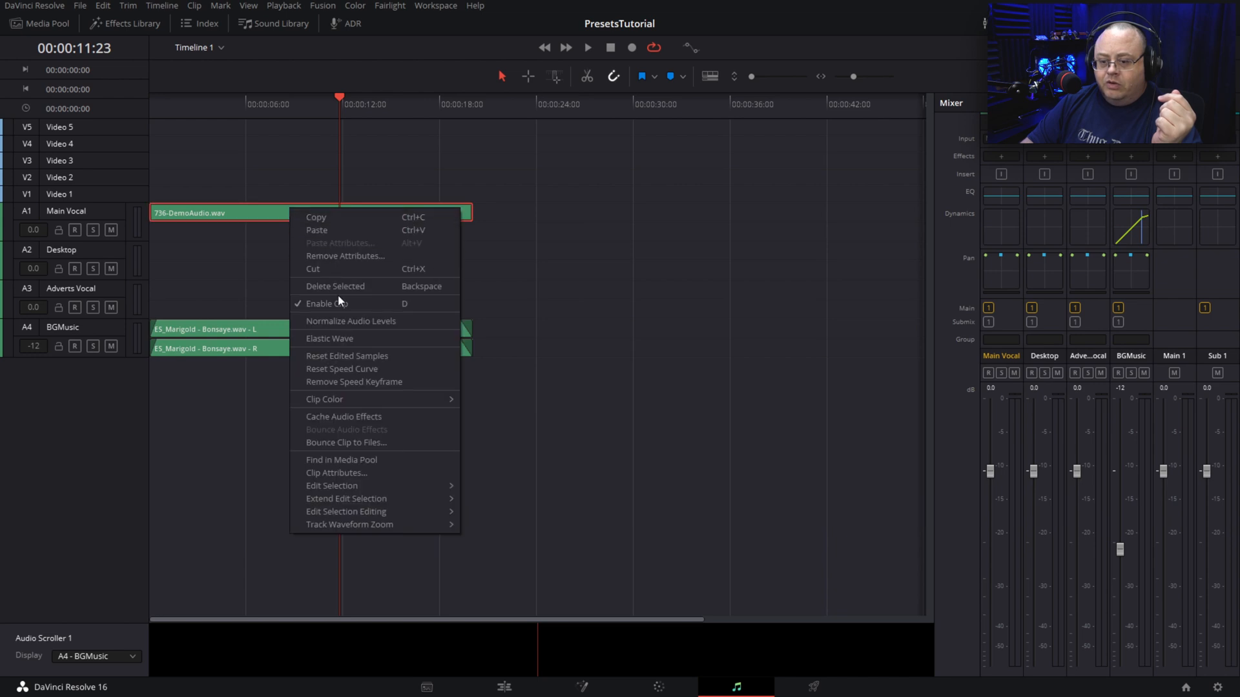
pyautogui.moveTo(335, 473)
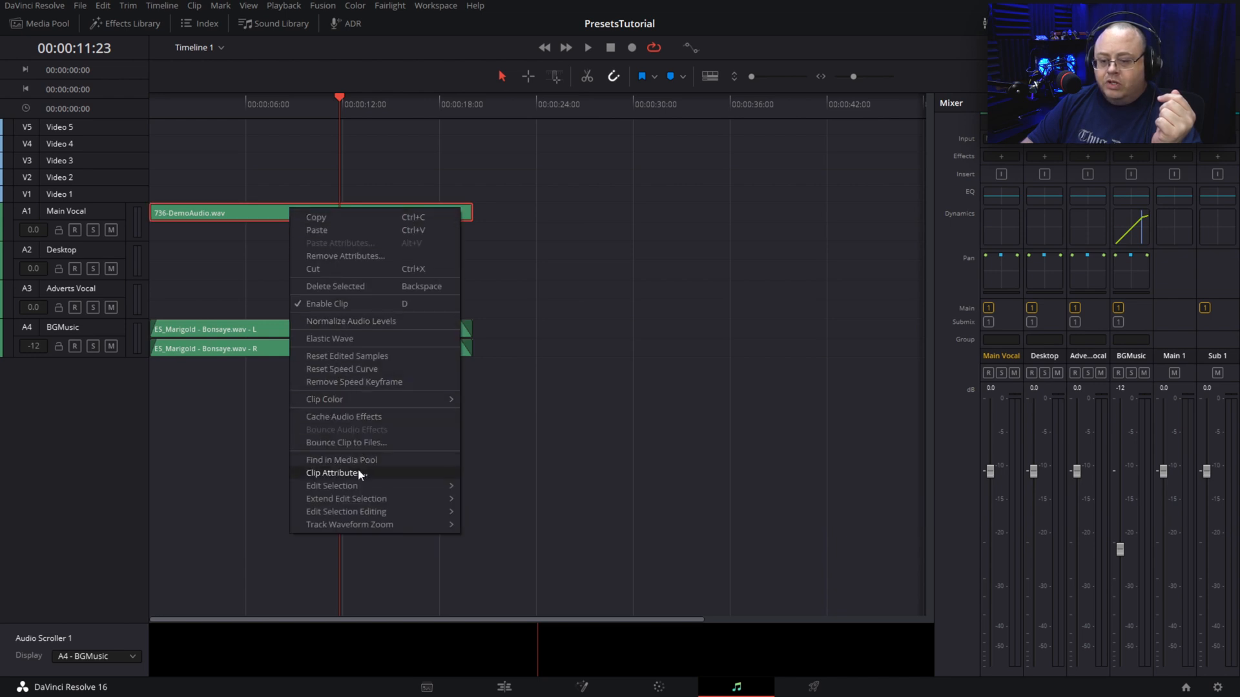
# Step: Set the vocal clip's attributes to Stereo with Embedded Channel 1 feeding both Left and Right
pyautogui.click(333, 472)
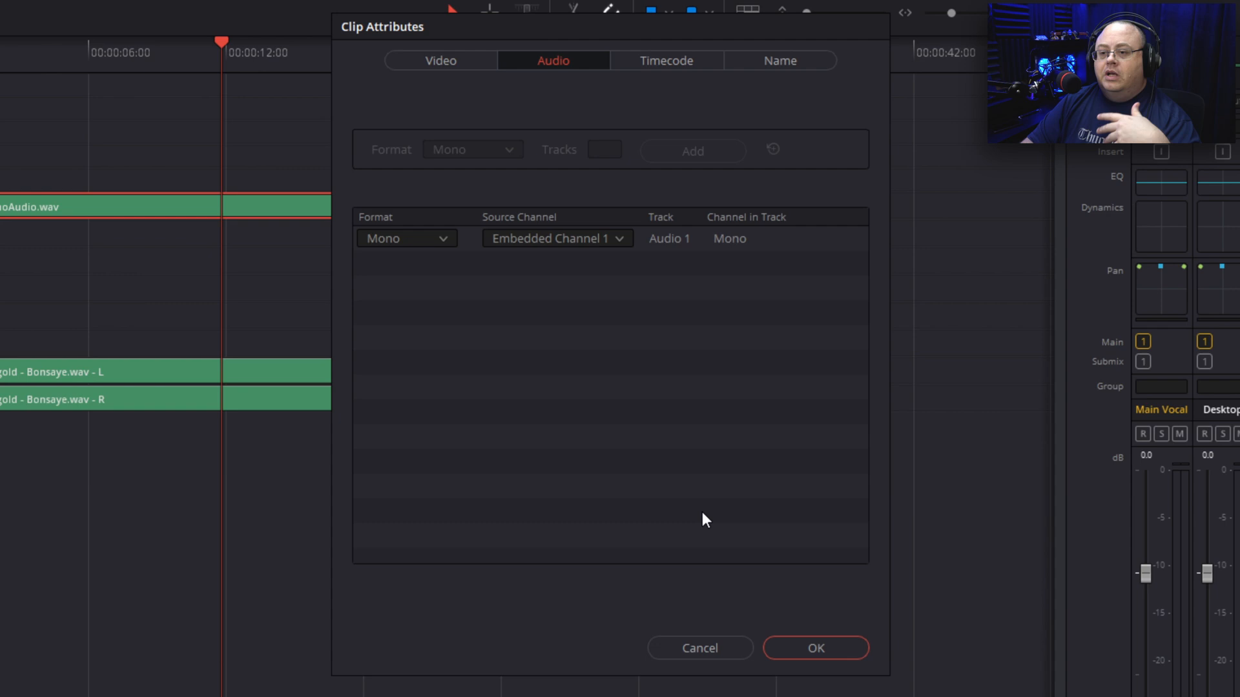
pyautogui.moveTo(673, 355)
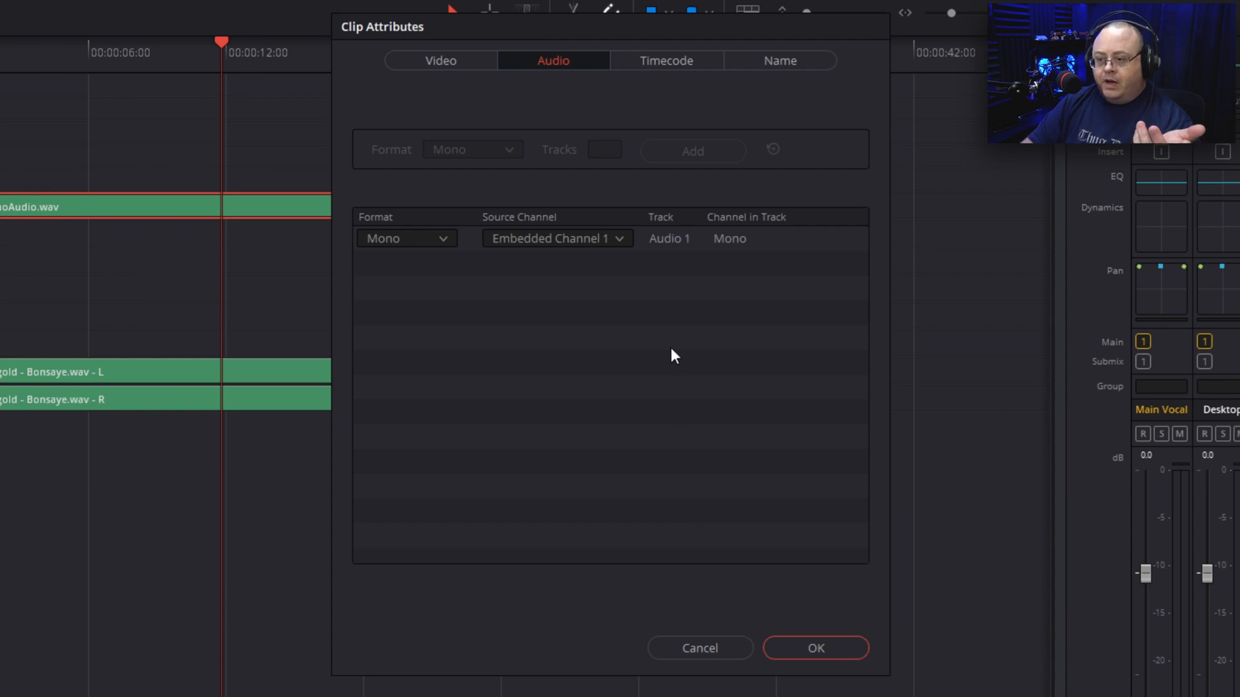
pyautogui.moveTo(417, 243)
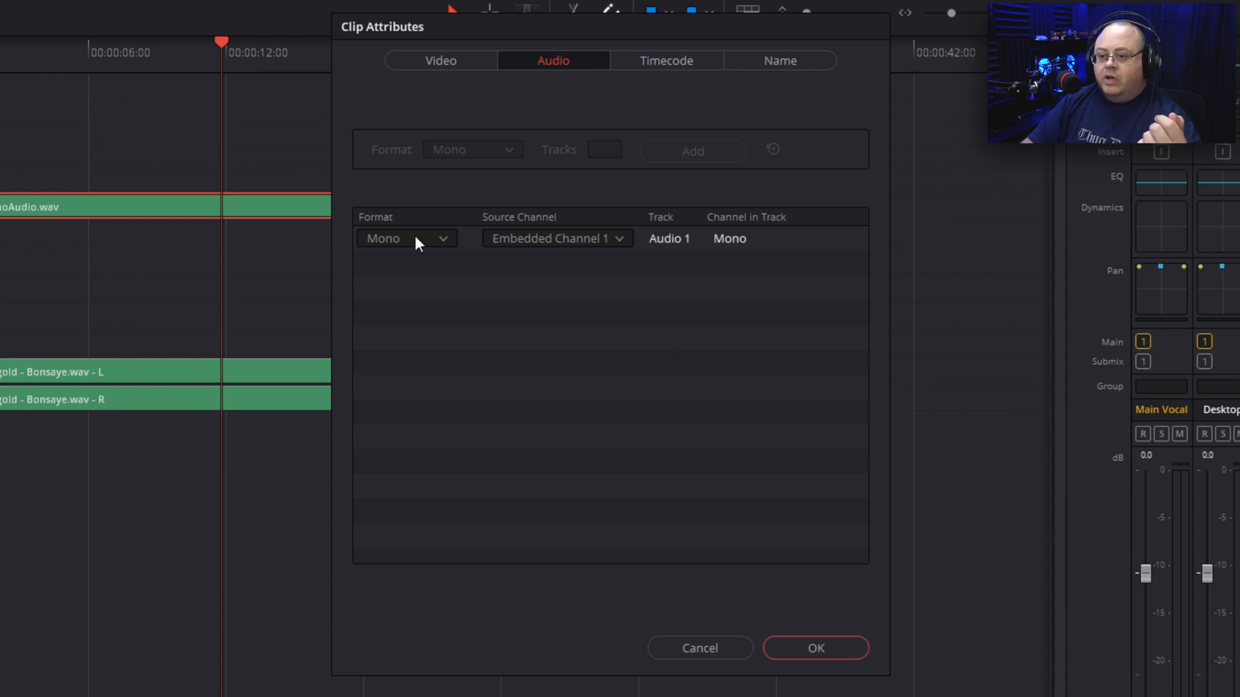
pyautogui.click(406, 239)
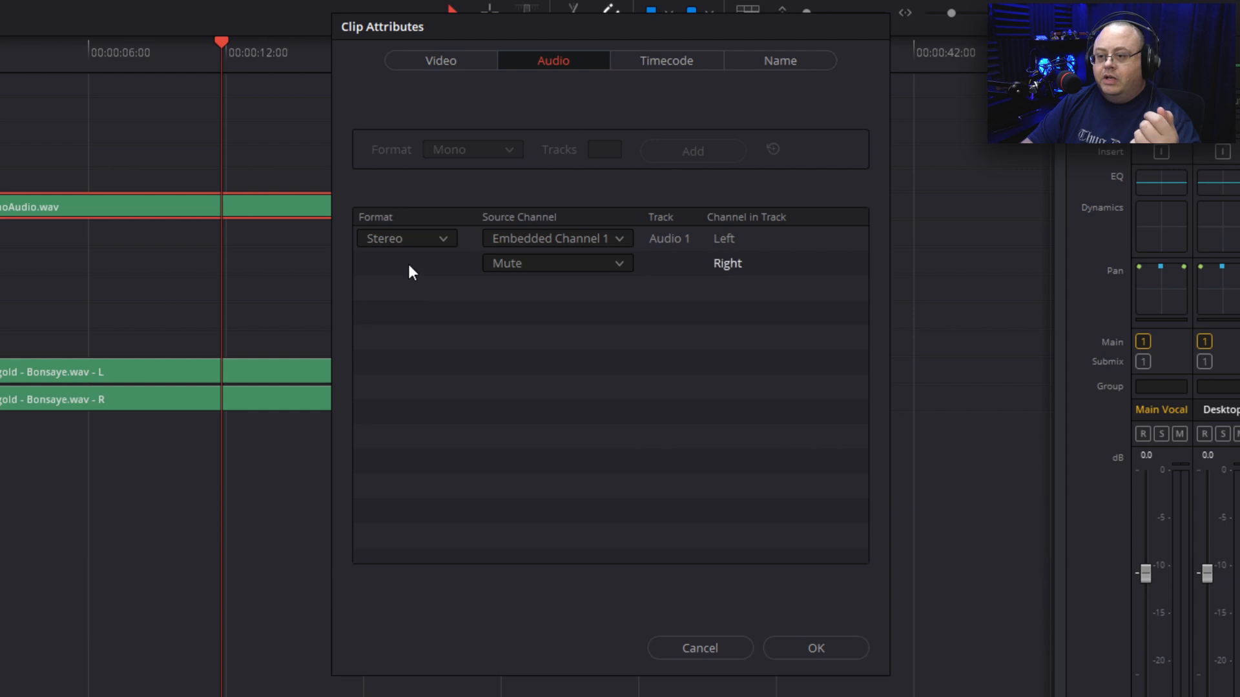
pyautogui.moveTo(589, 263)
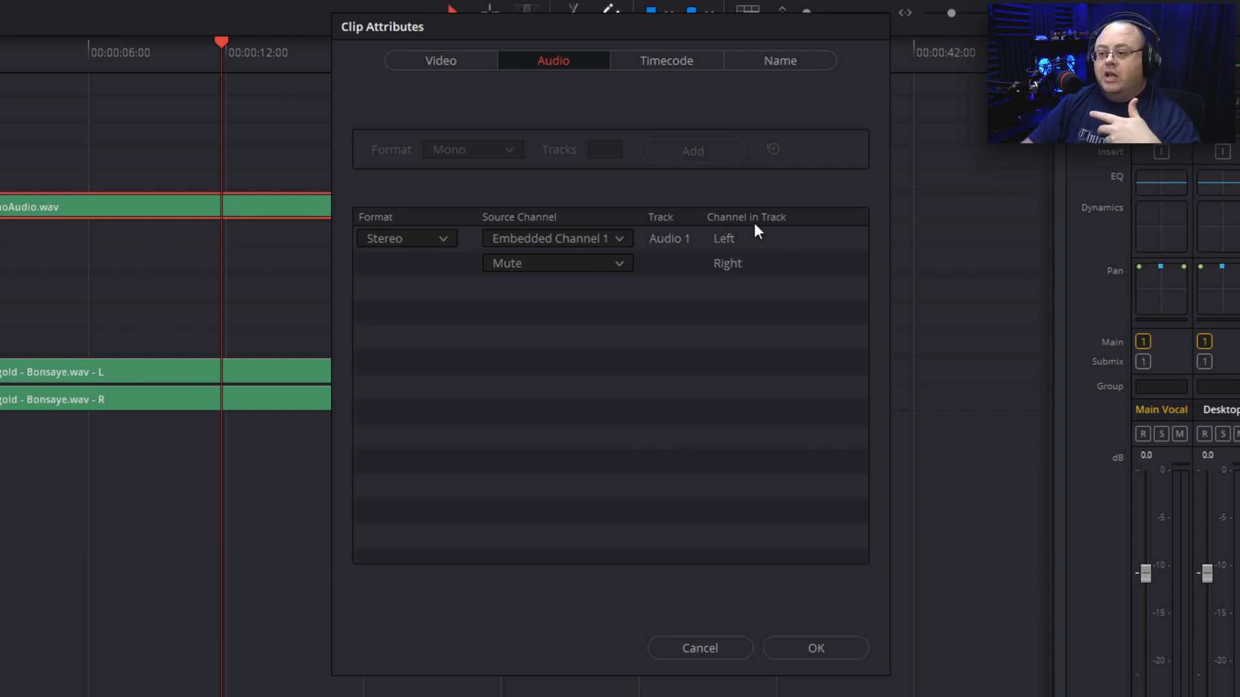
pyautogui.moveTo(609, 271)
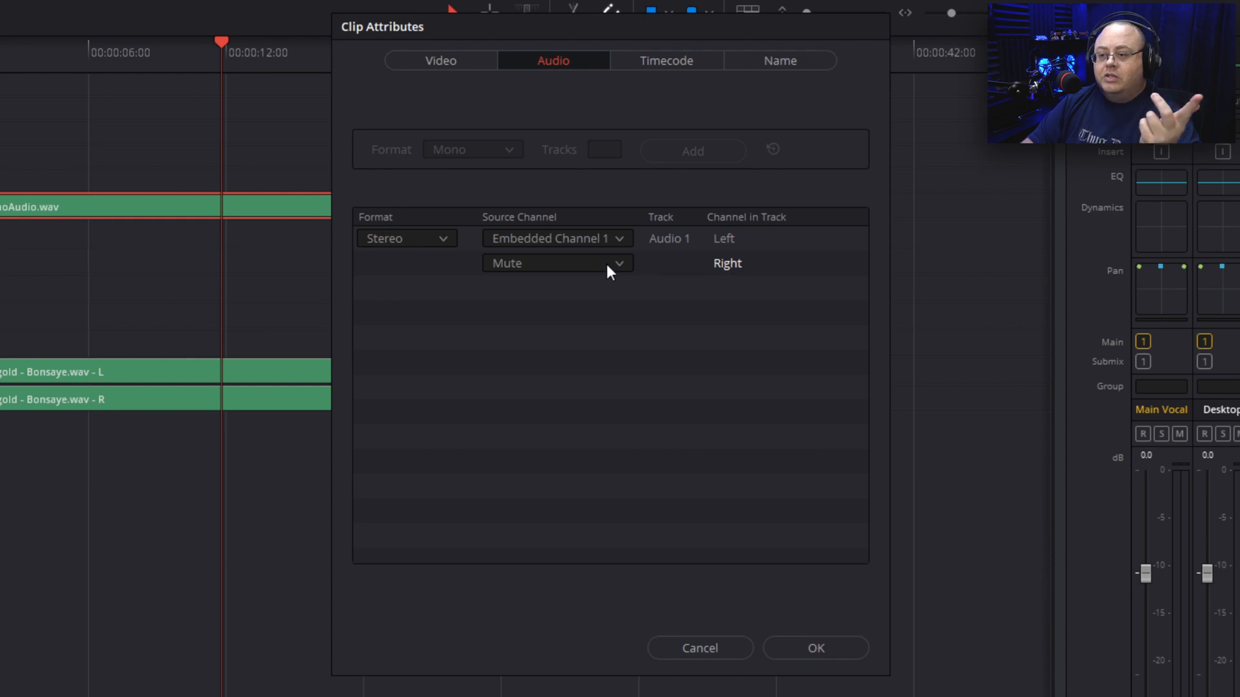
pyautogui.click(556, 264)
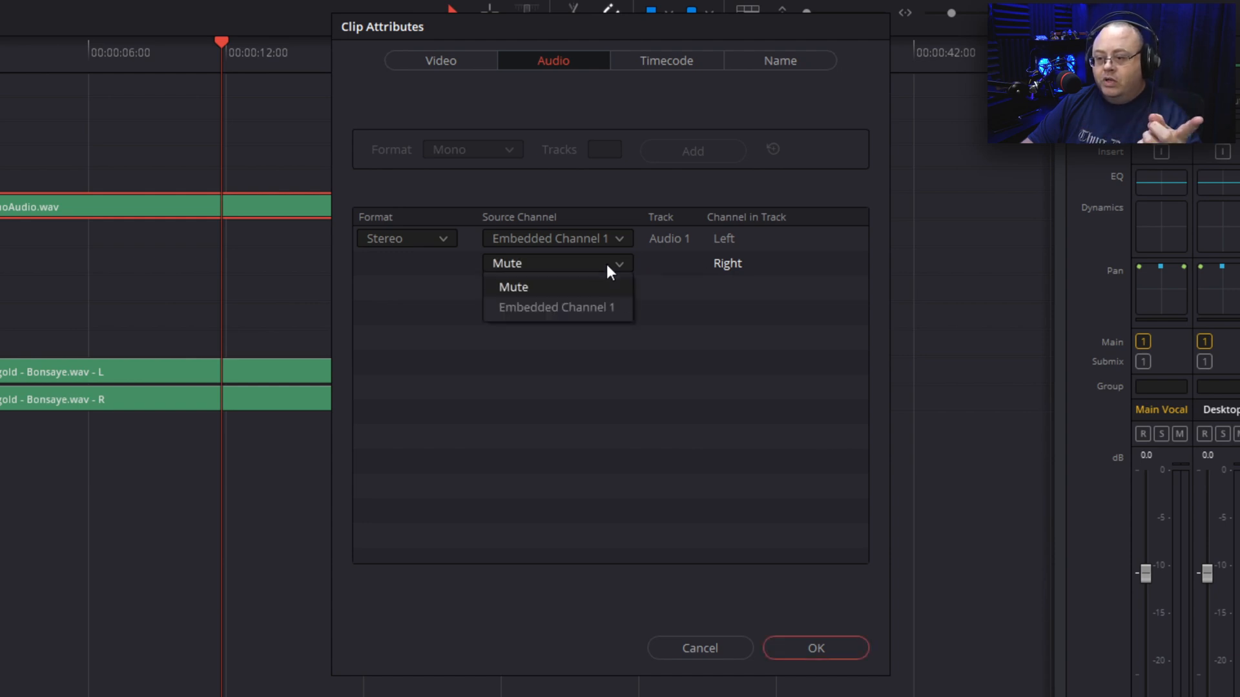
pyautogui.moveTo(574, 308)
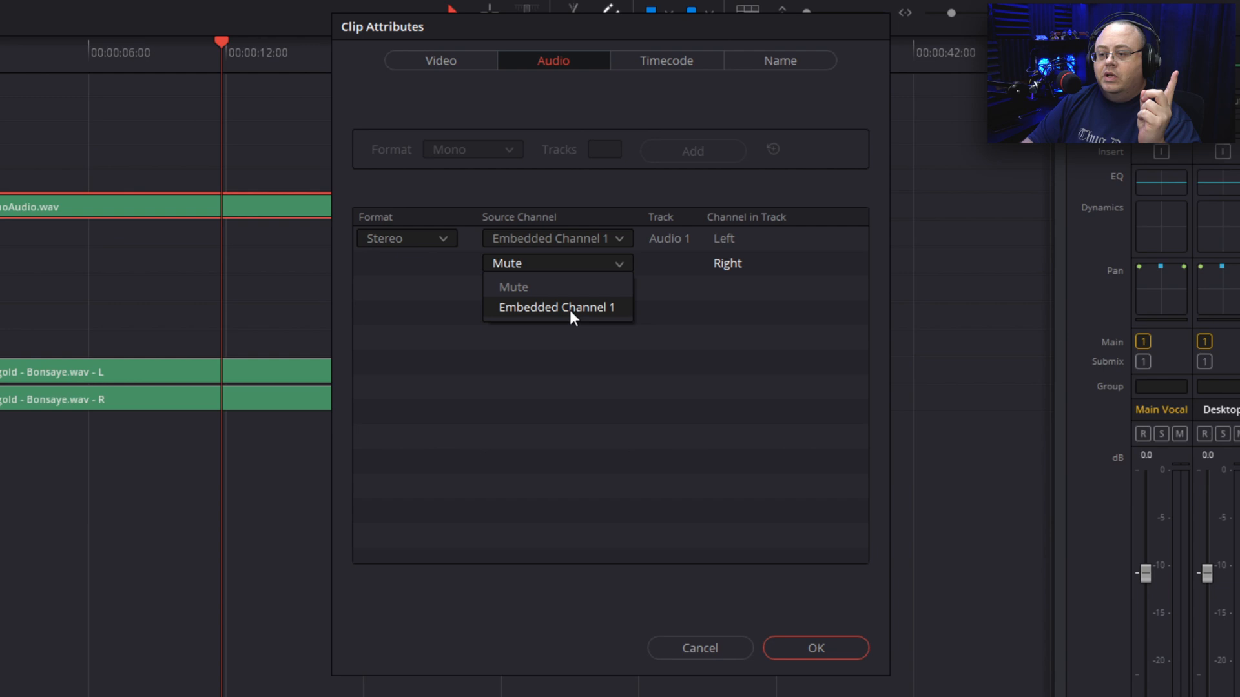
pyautogui.click(557, 307)
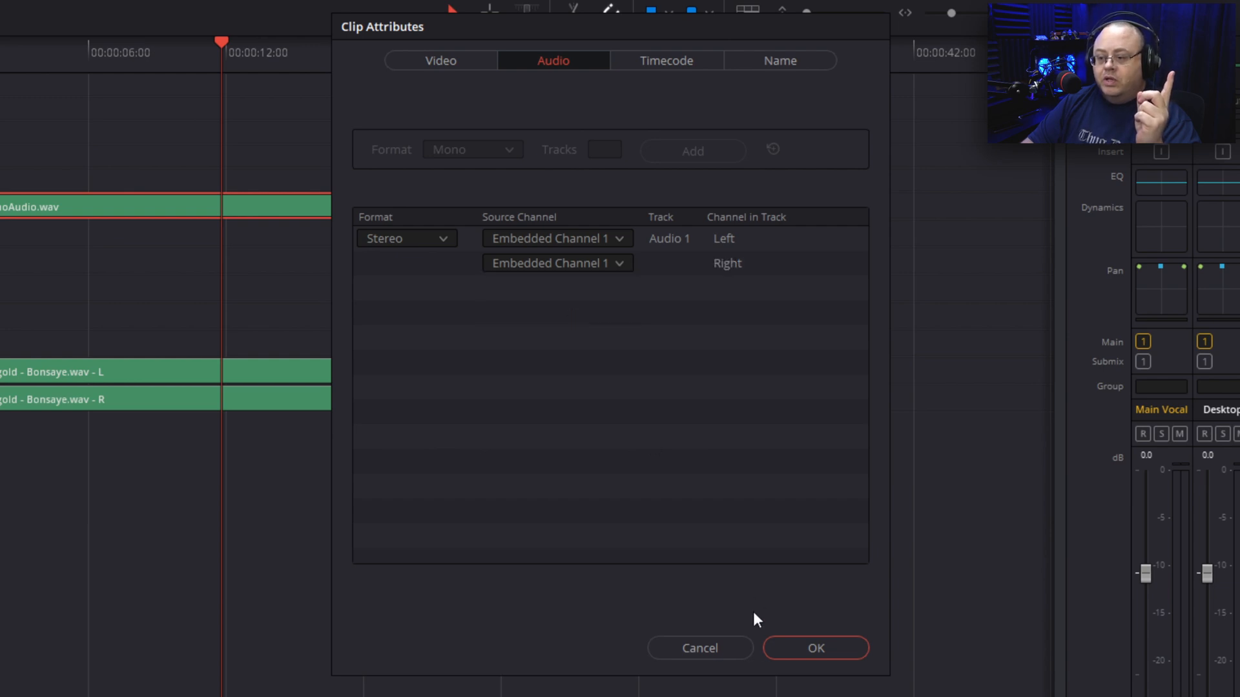
pyautogui.click(815, 647)
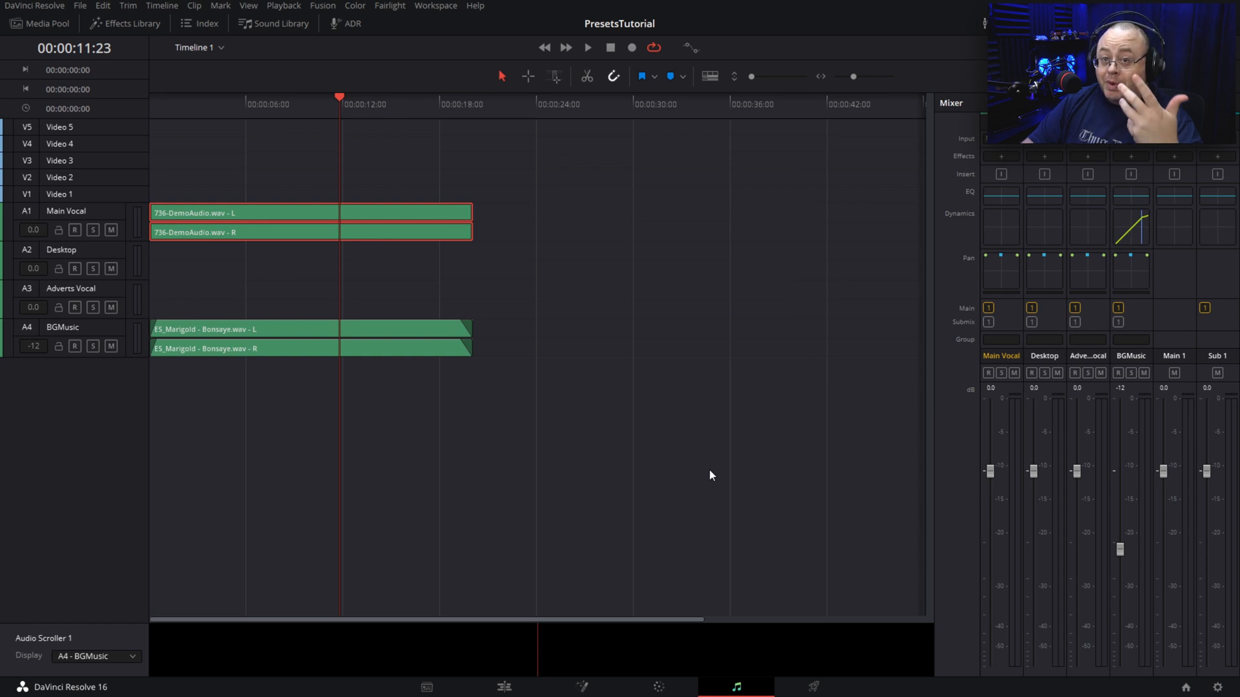
pyautogui.moveTo(592, 64)
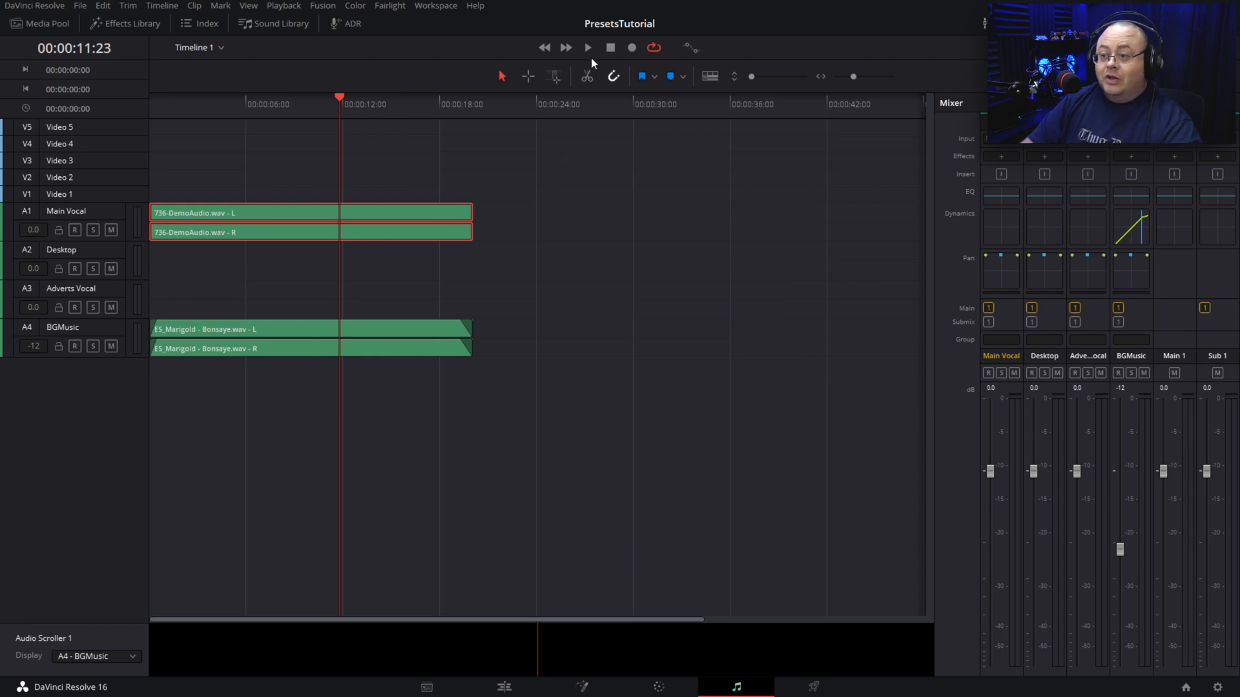
pyautogui.click(587, 47)
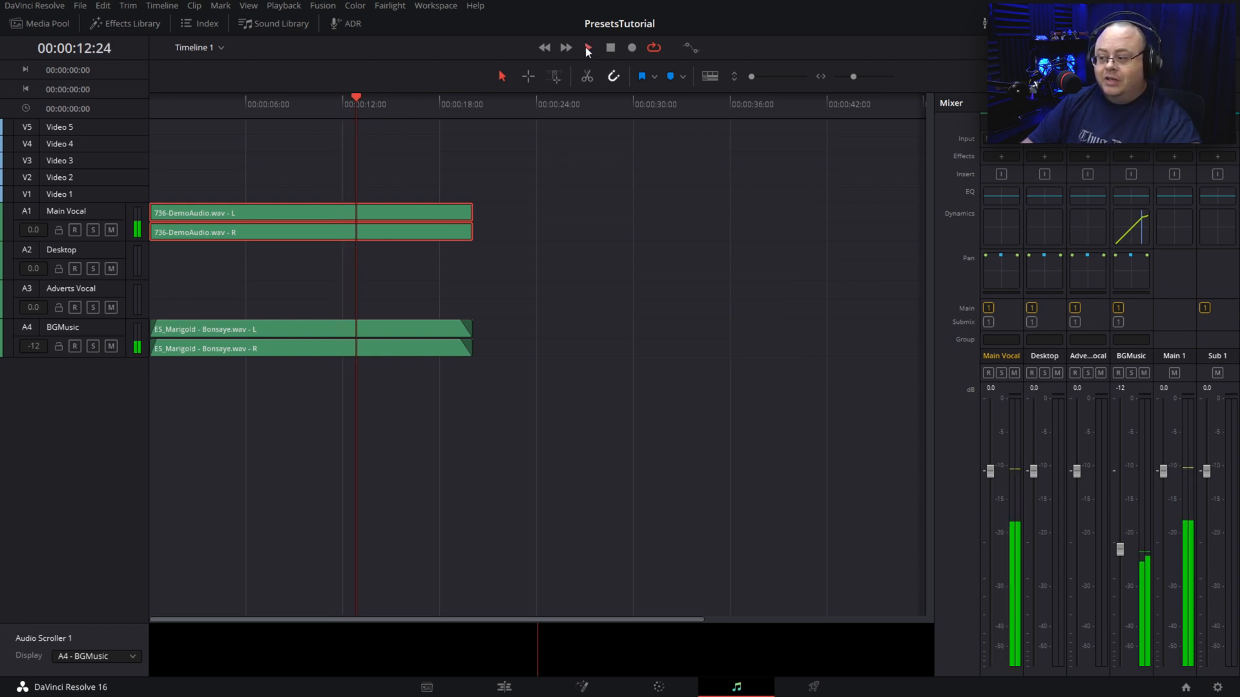
pyautogui.click(587, 47)
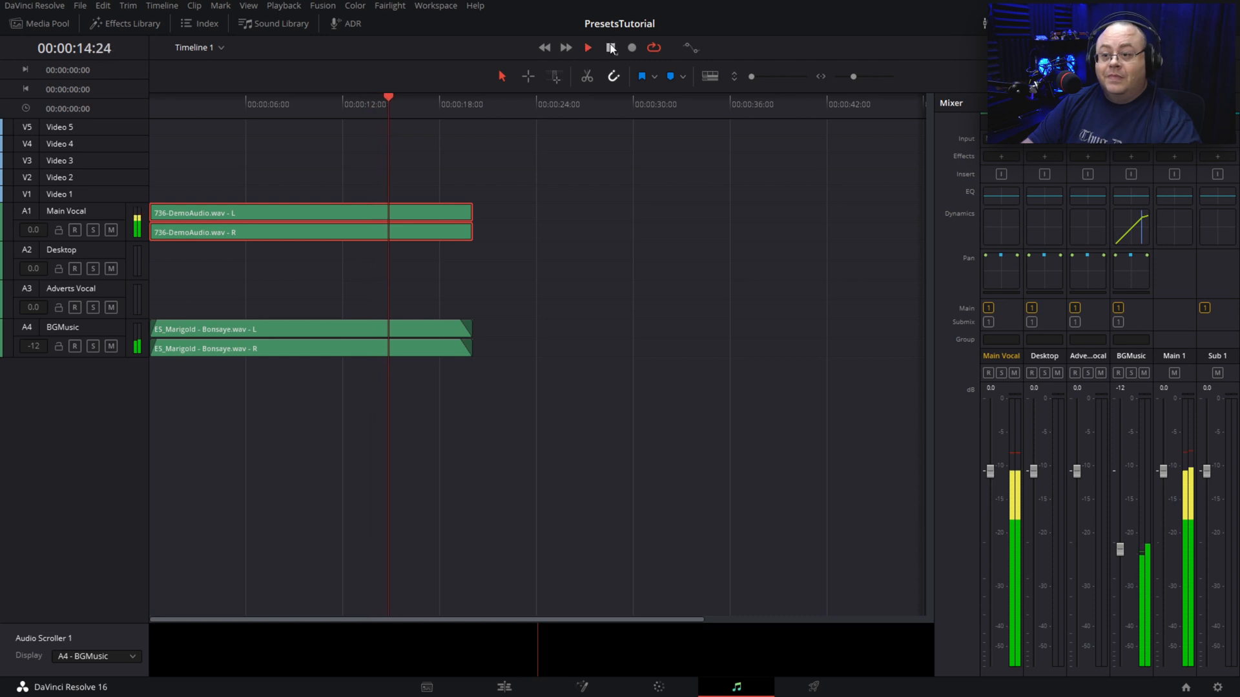
pyautogui.click(587, 48)
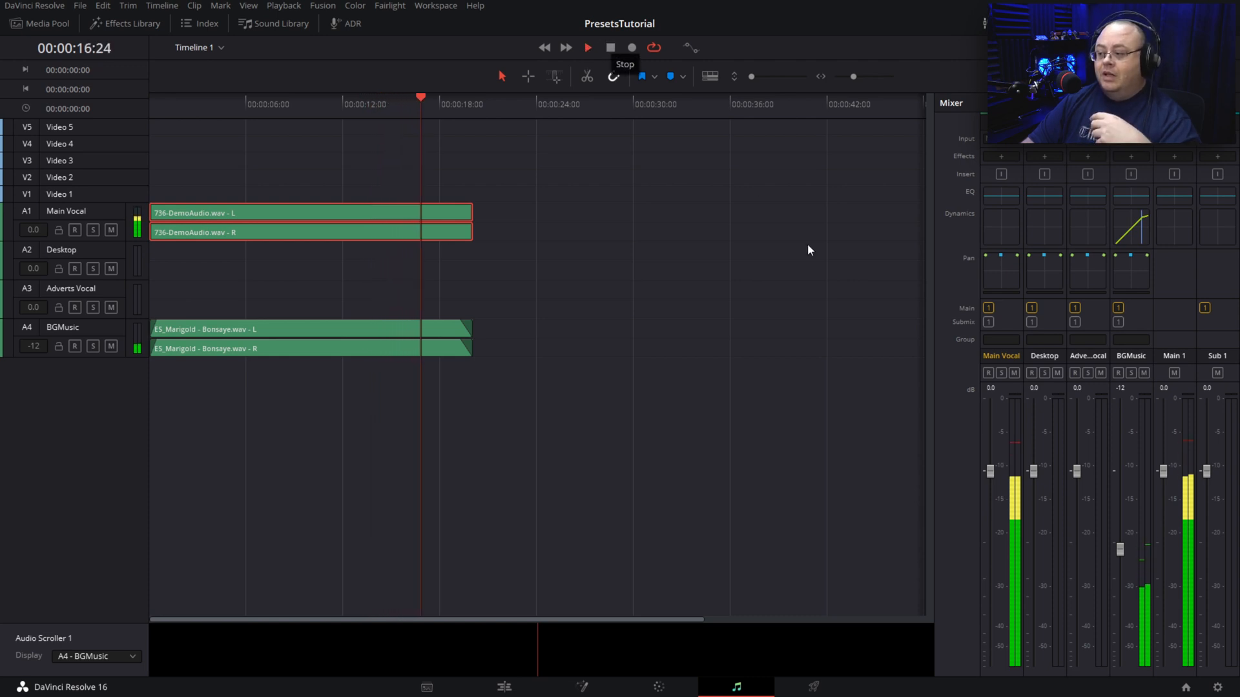
pyautogui.click(611, 47)
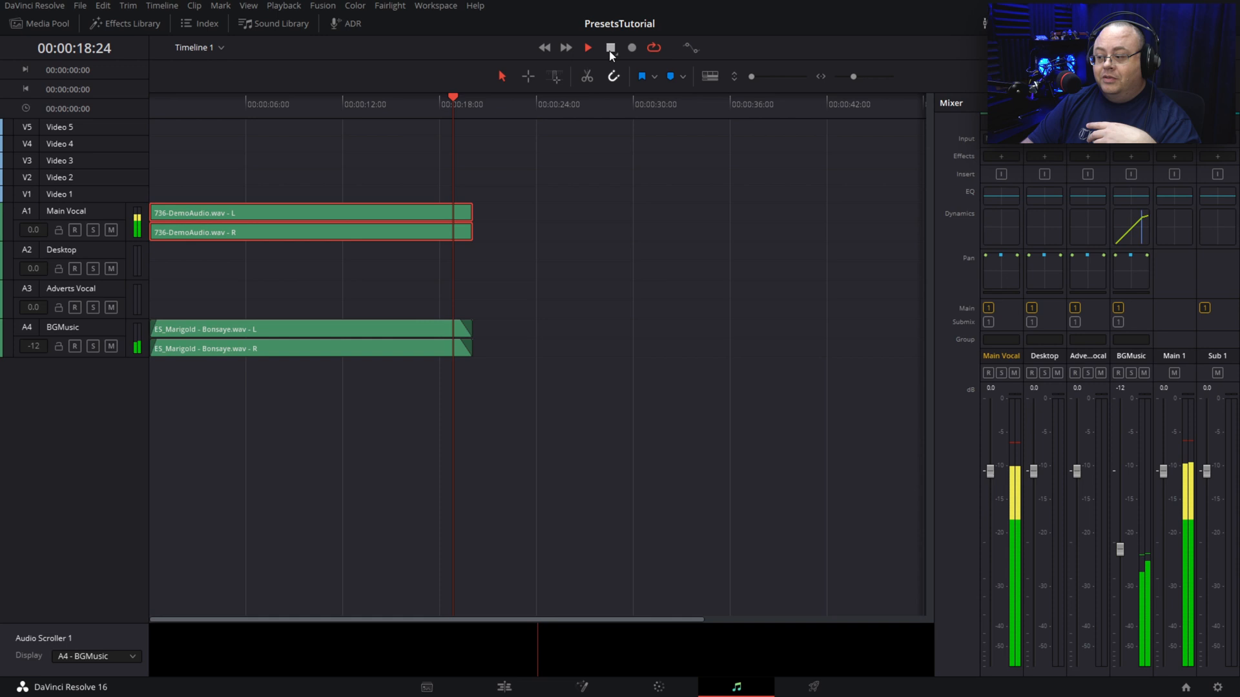
pyautogui.click(610, 47)
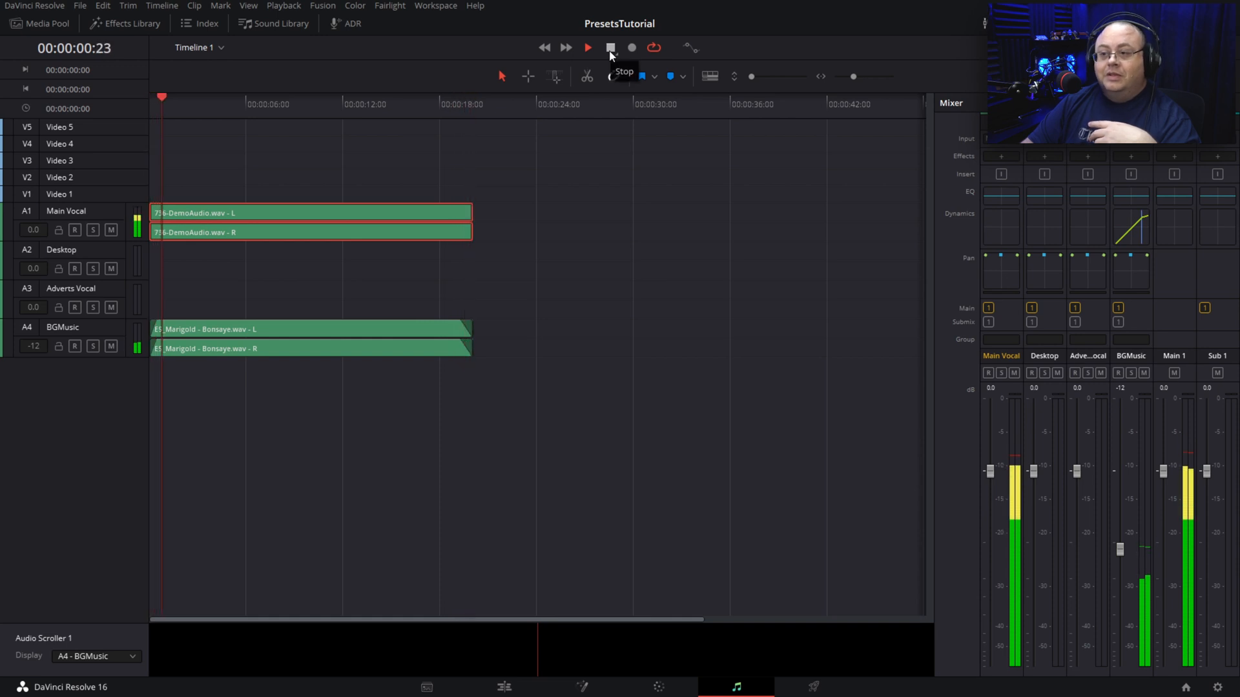
pyautogui.click(608, 47)
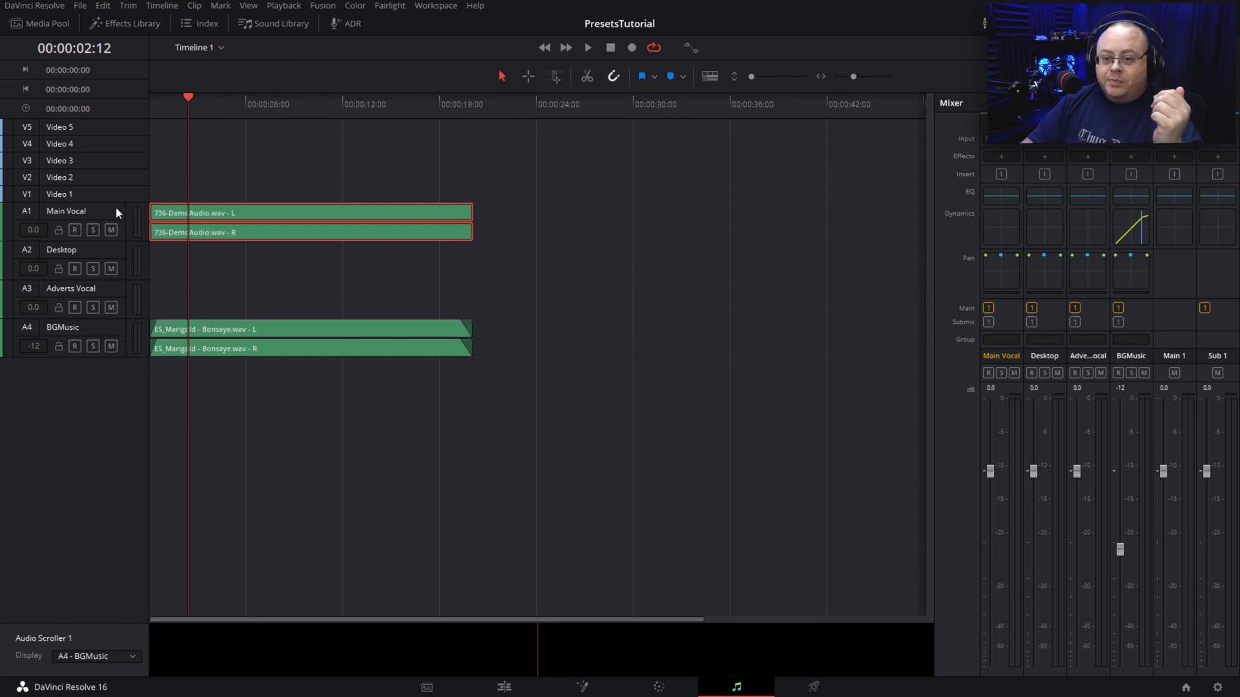
pyautogui.moveTo(119, 212)
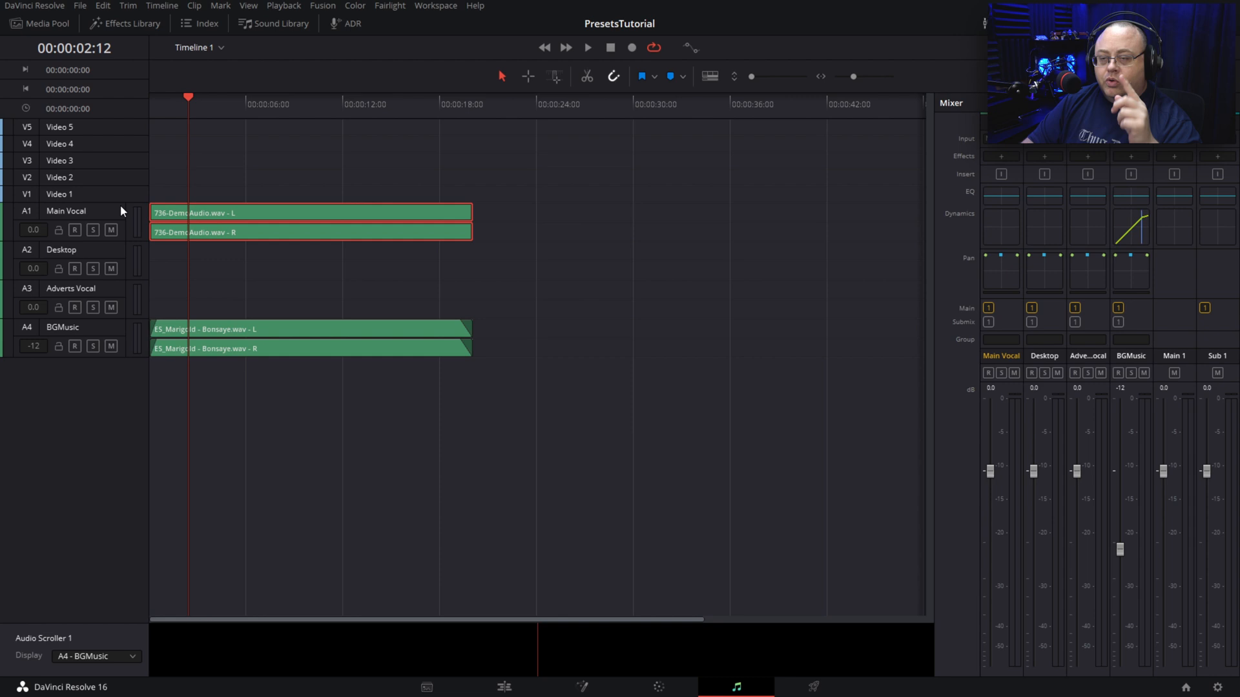
# Step: Change the Main Vocal track type back to Mono from its header menu
pyautogui.rightClick(65, 212)
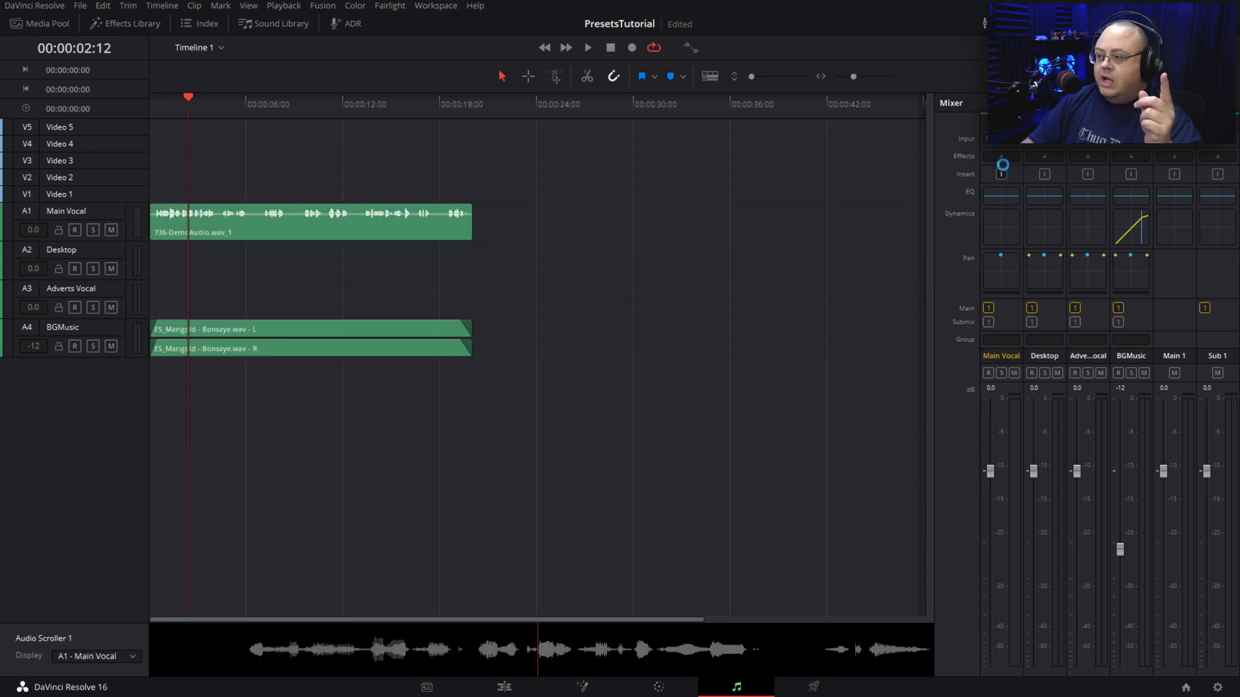
# Step: Add Ozone 9 Elements to the Main Vocal channel's first effect slot
pyautogui.click(1001, 165)
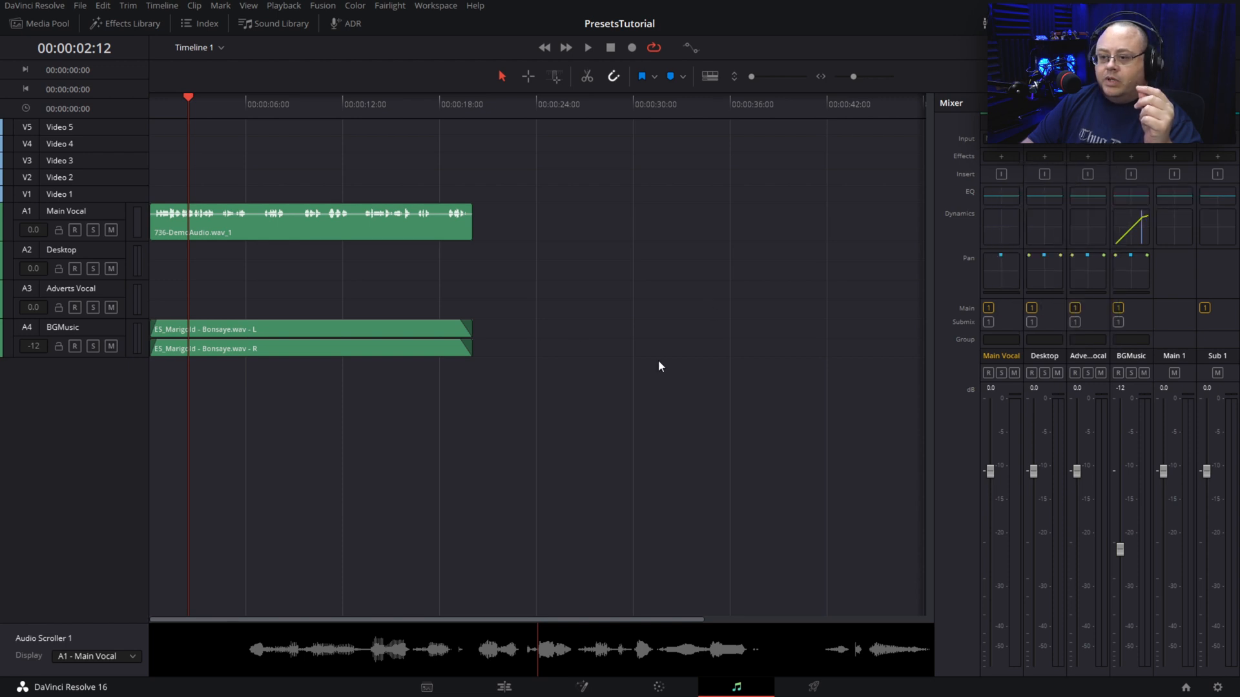
pyautogui.moveTo(616, 378)
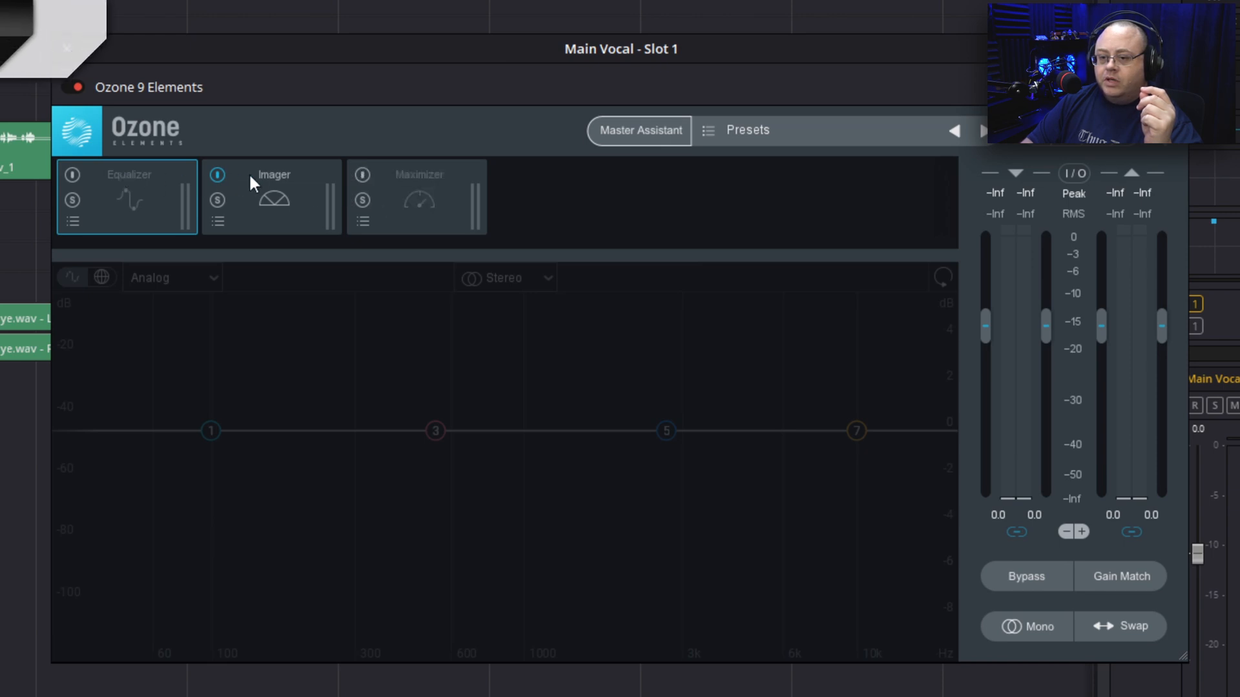
# Step: Select Ozone's Imager module to widen the vocal to width 28.9 with 6.0 ms Stereoize
pyautogui.click(273, 196)
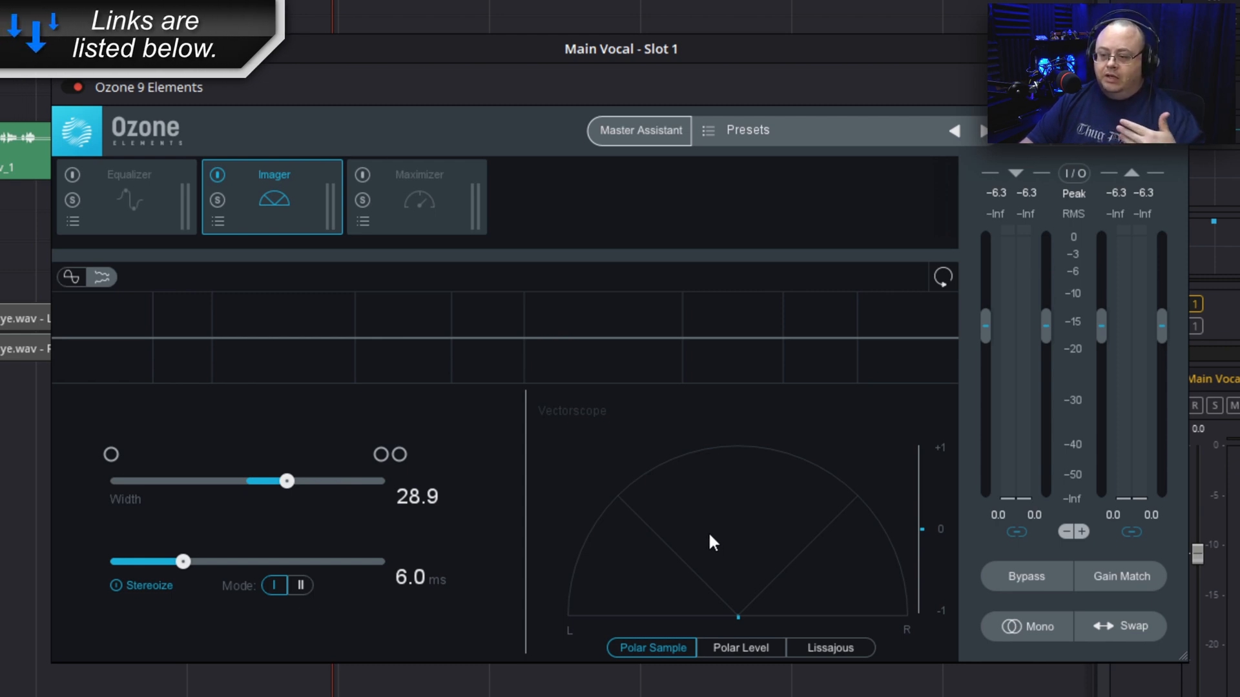
pyautogui.moveTo(707, 528)
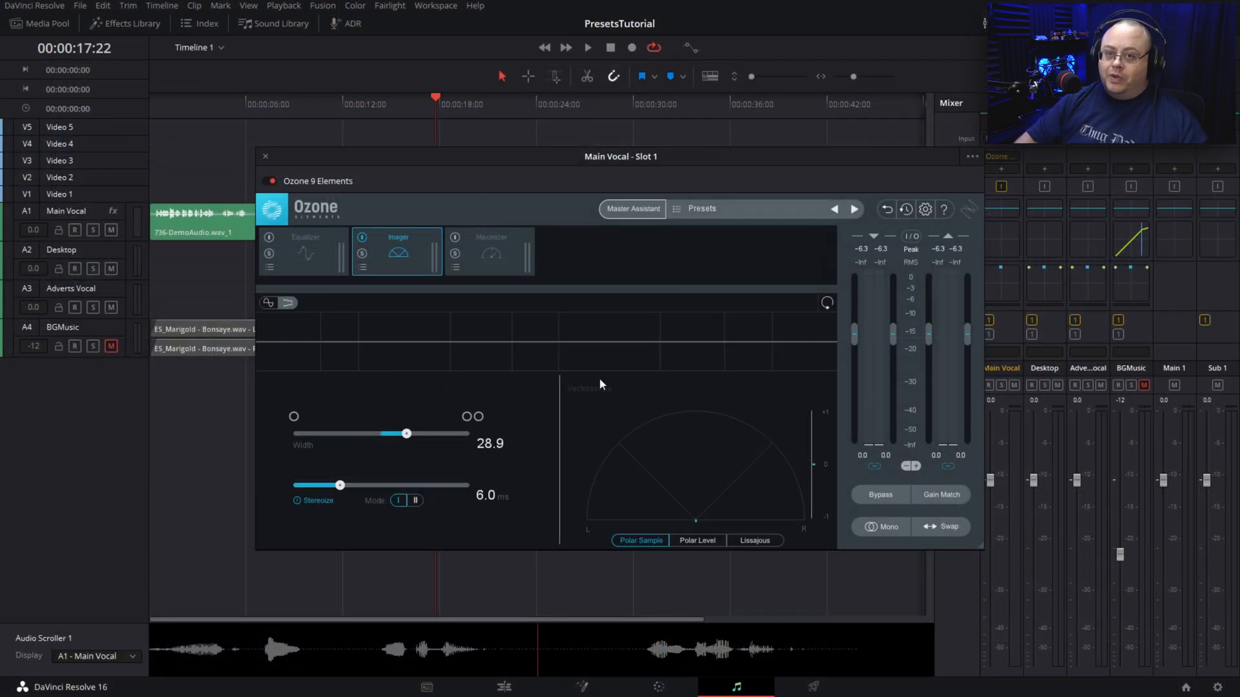
pyautogui.moveTo(102, 214)
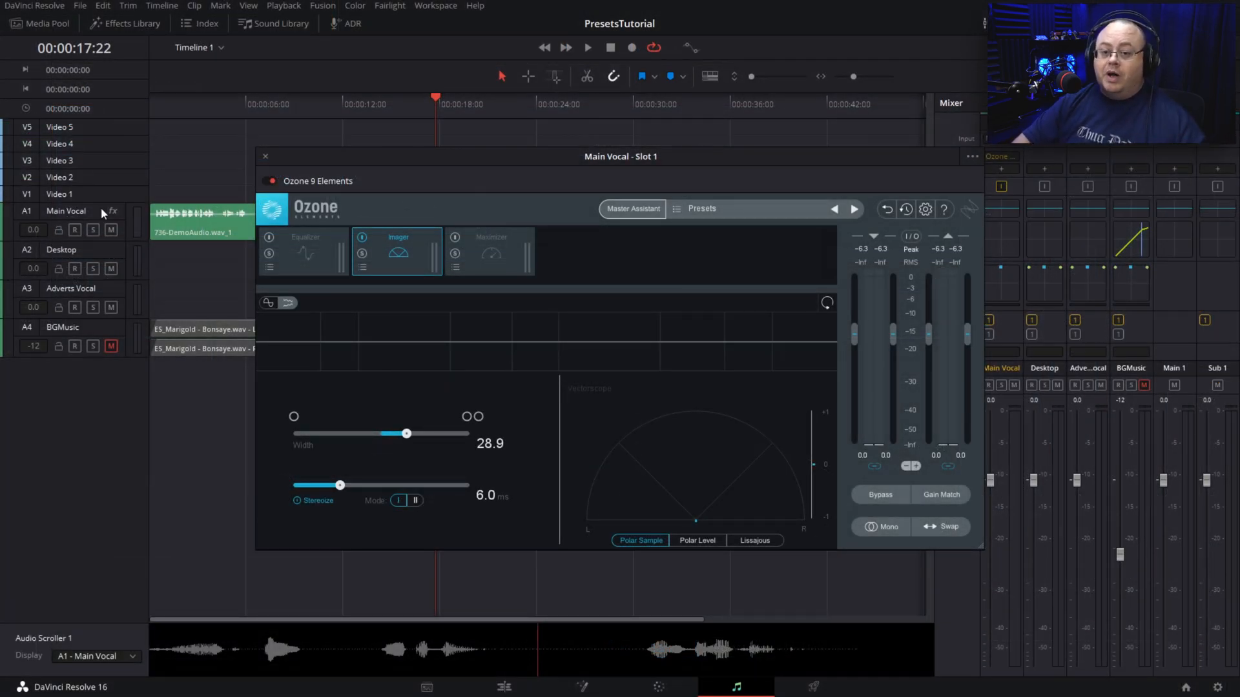
# Step: Change the Main Vocal track type back to Stereo so the clip shows L and R lanes
pyautogui.rightClick(66, 210)
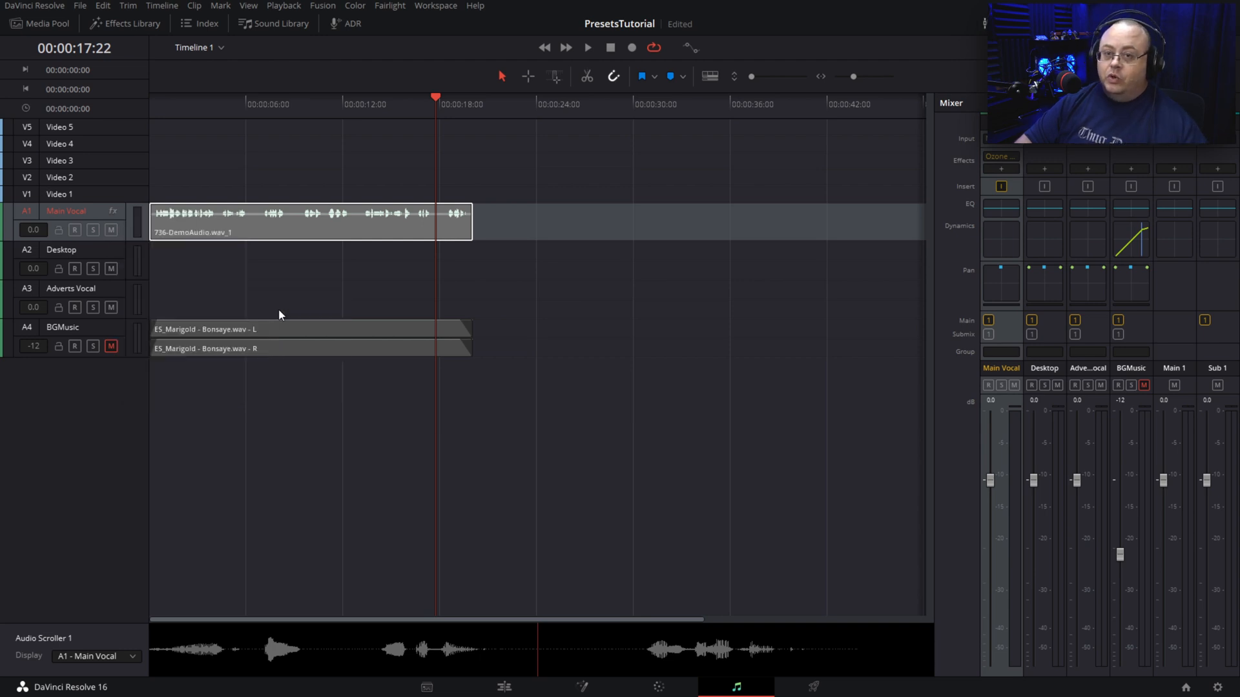
pyautogui.moveTo(287, 154)
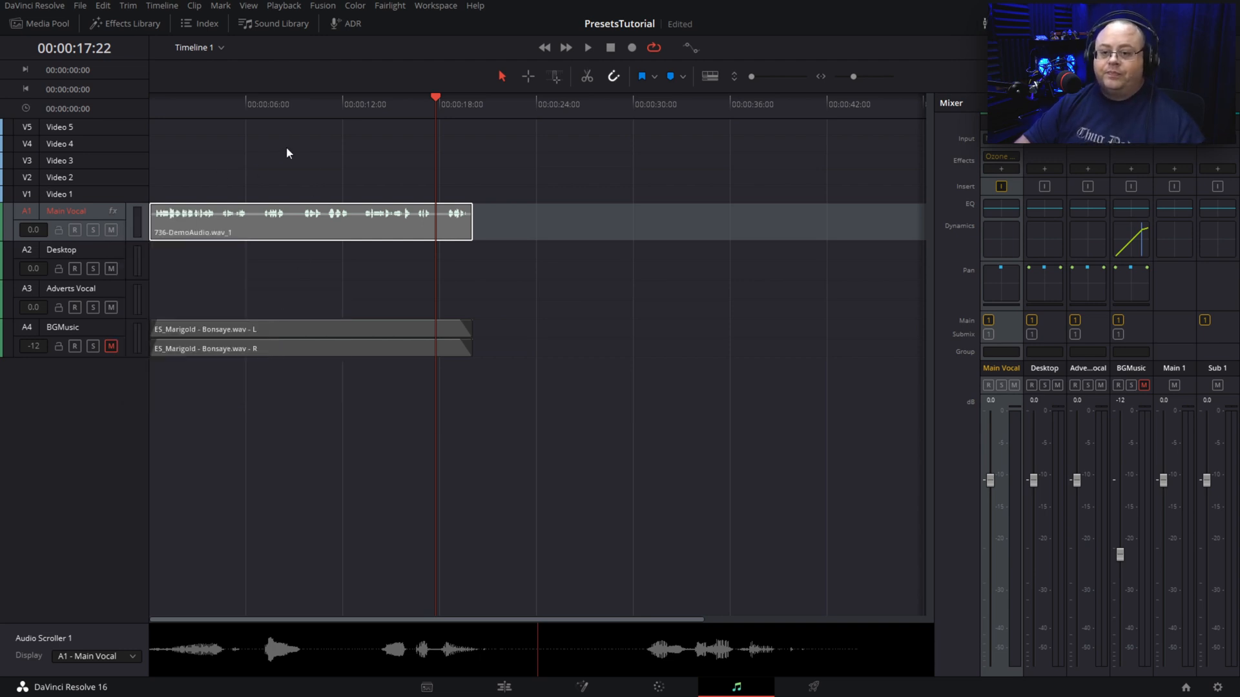
pyautogui.click(323, 104)
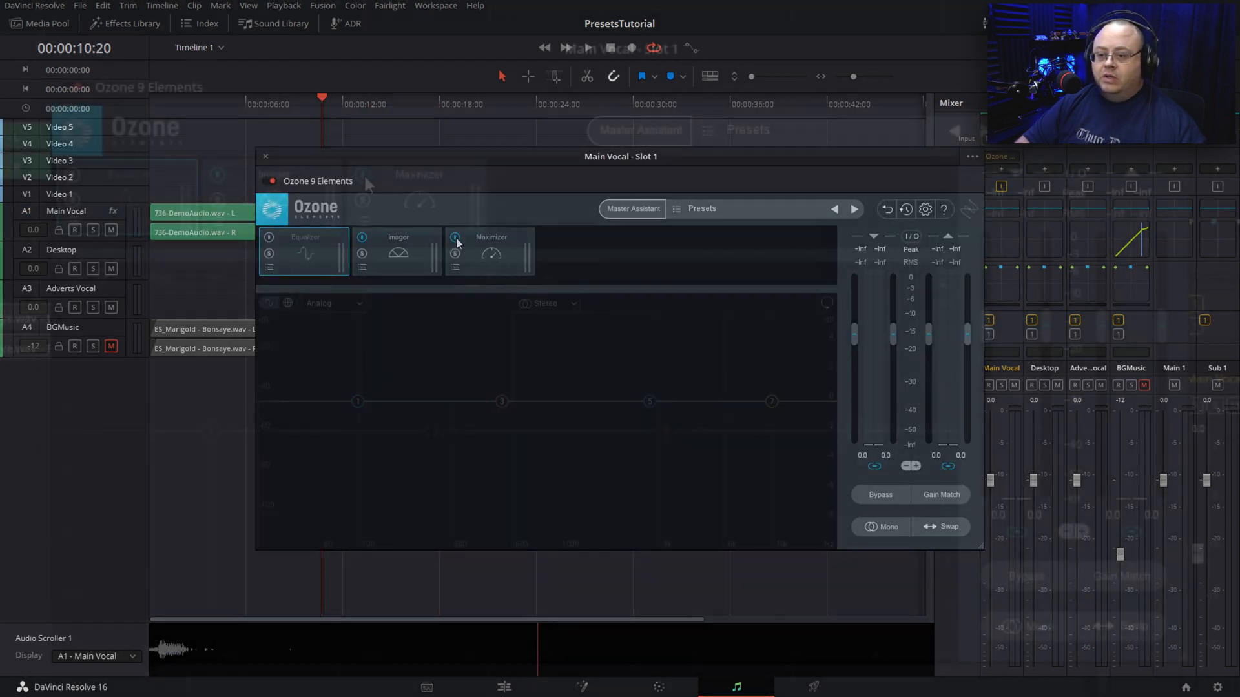
# Step: Reset Ozone's Imager on Main Vocal to width 0.0 with Stereoize off
pyautogui.click(398, 250)
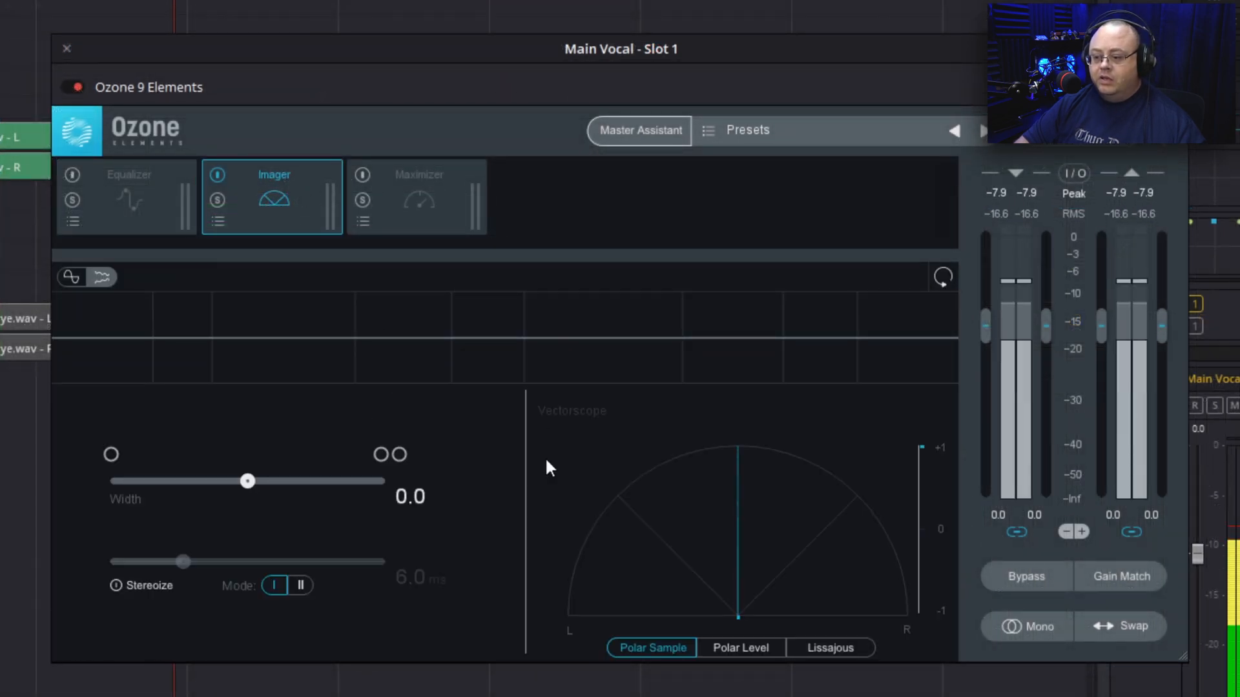
pyautogui.click(117, 585)
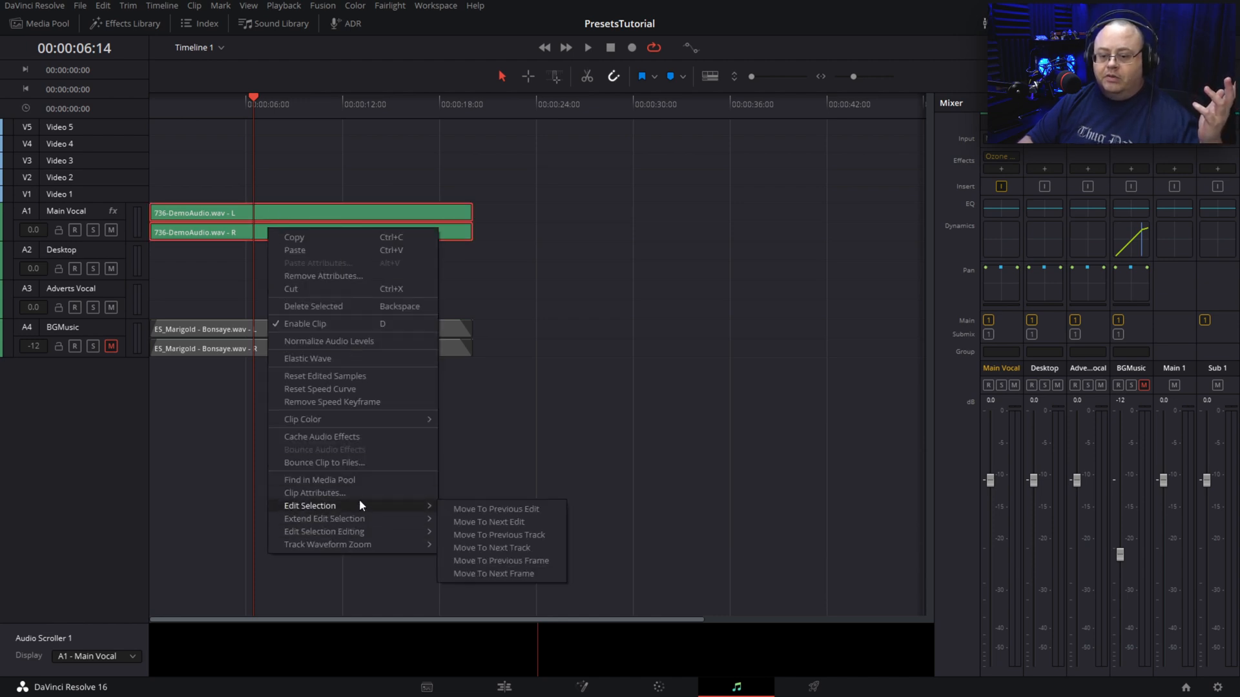
# Step: View the vocal clip's Clip Attributes audio settings: stereo format, embedded channel 1 on Left and Right
pyautogui.click(315, 493)
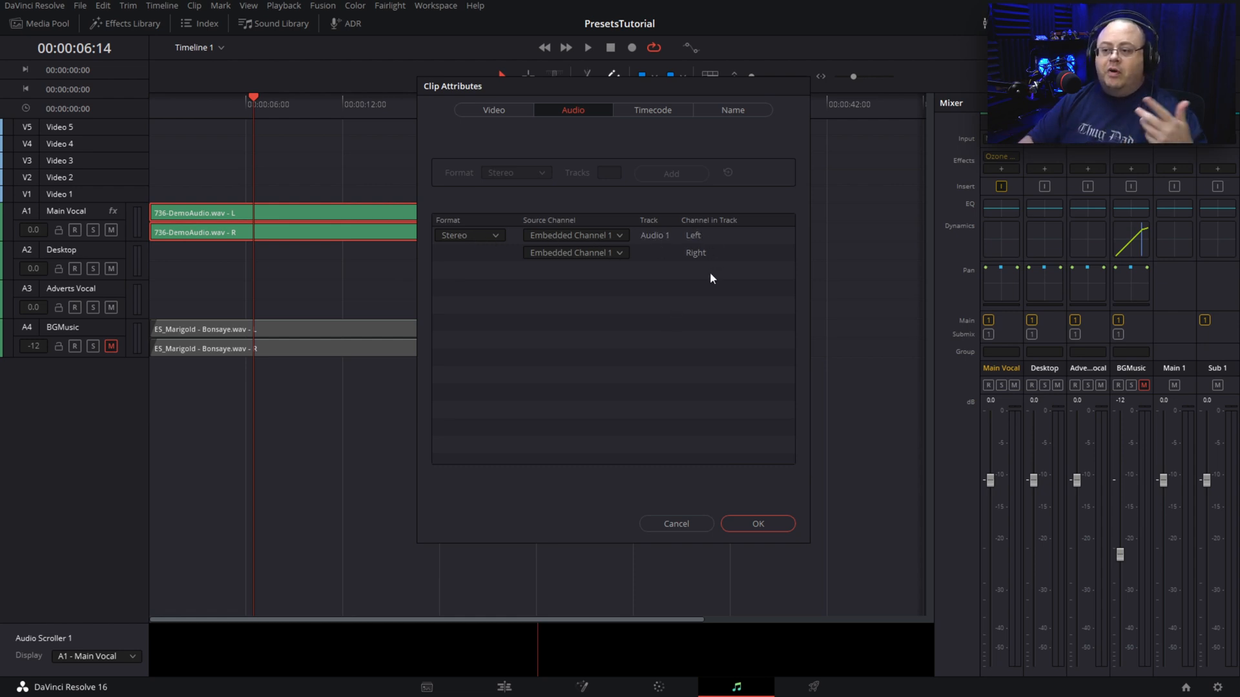
pyautogui.moveTo(669, 367)
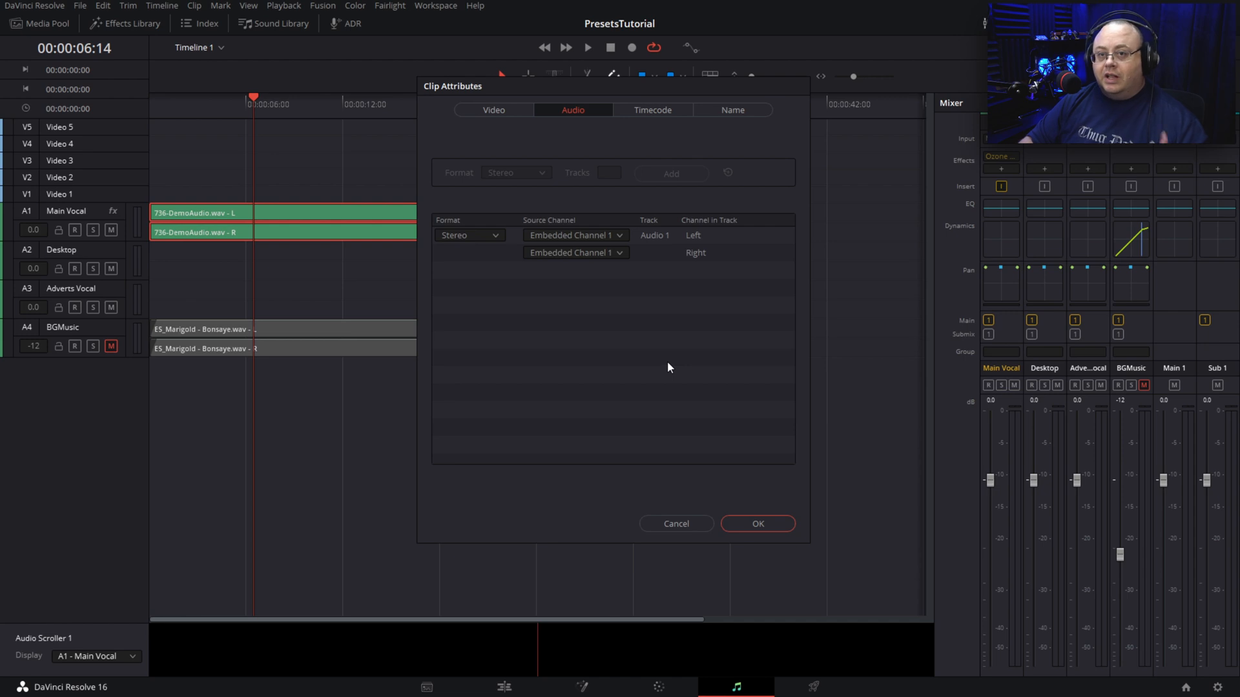